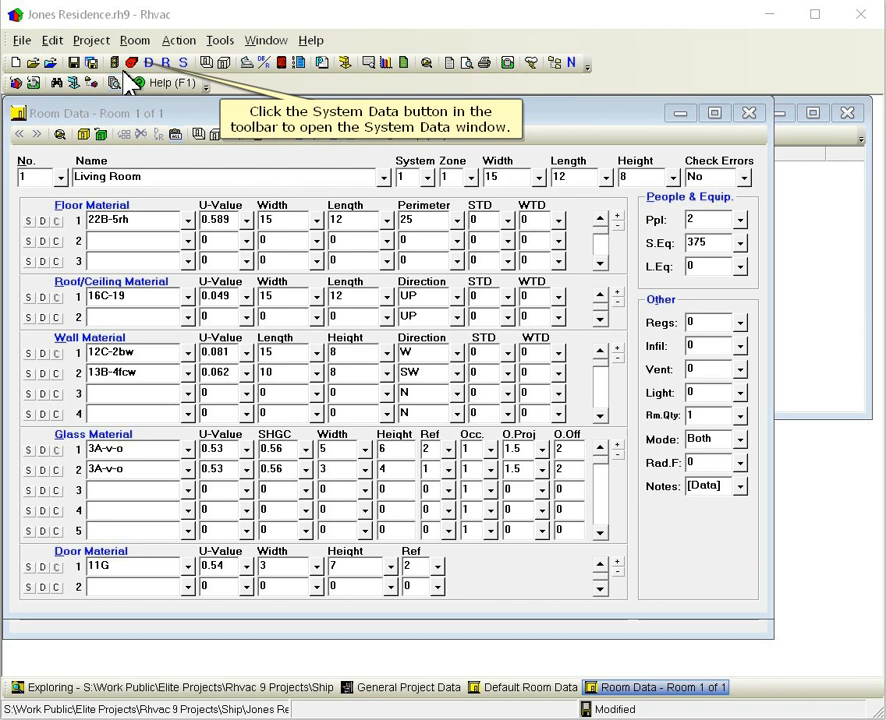
- Name the single system 'Main' in the system design data and go to winter infiltration
left_click(132, 62)
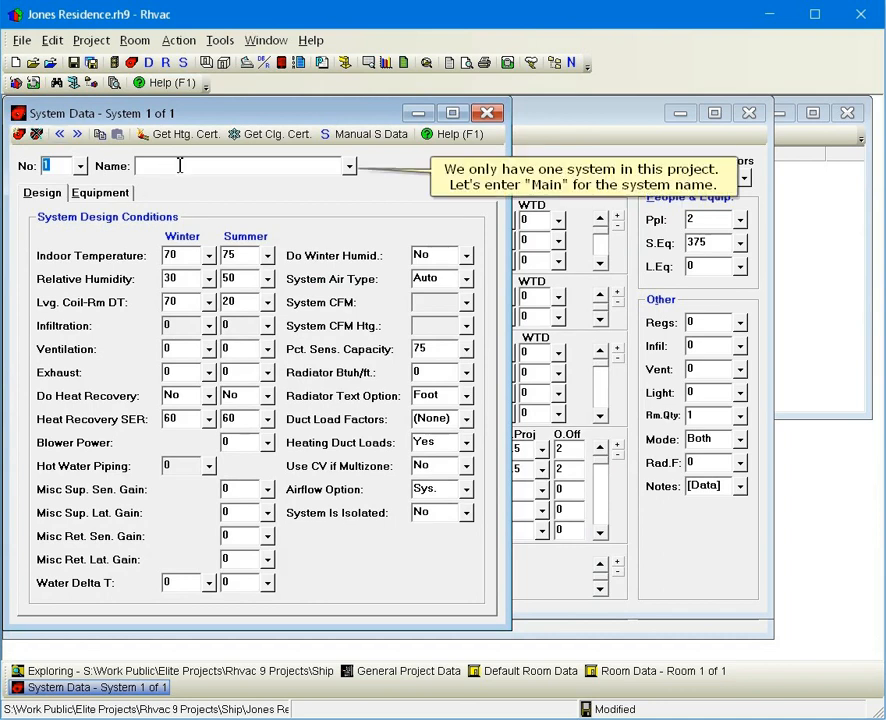
type("Main")
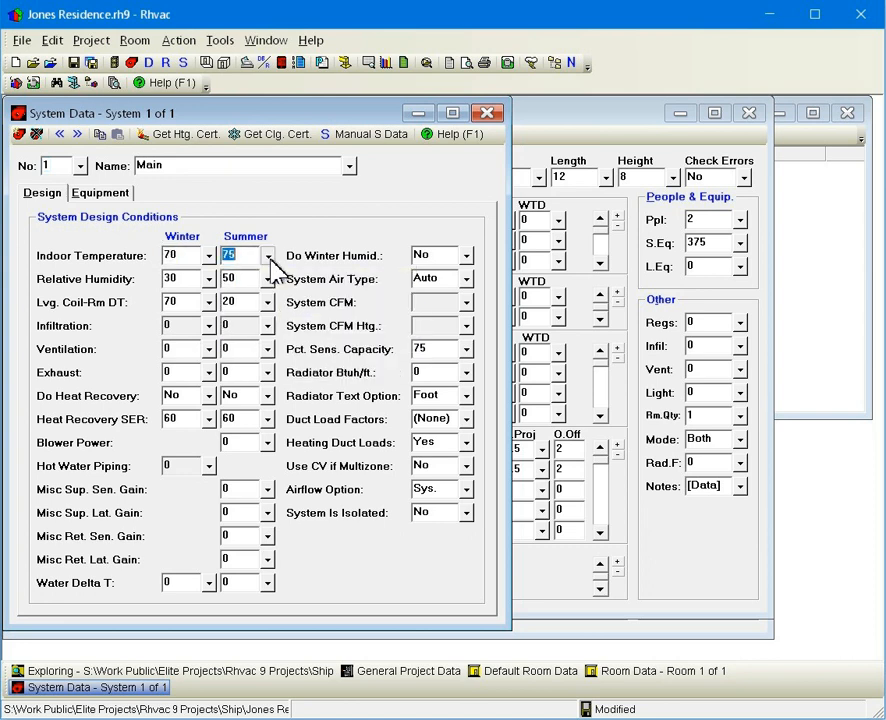
left_click(180, 278)
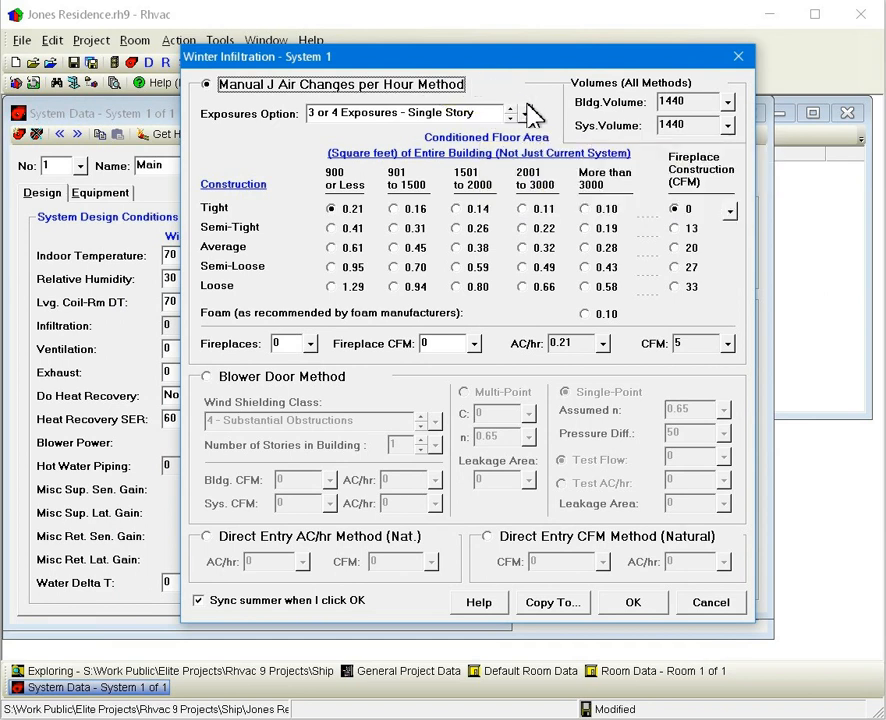
- Choose average tightness 0.61 for 900 or less floor area, with one 20 CFM fireplace
left_click(510, 112)
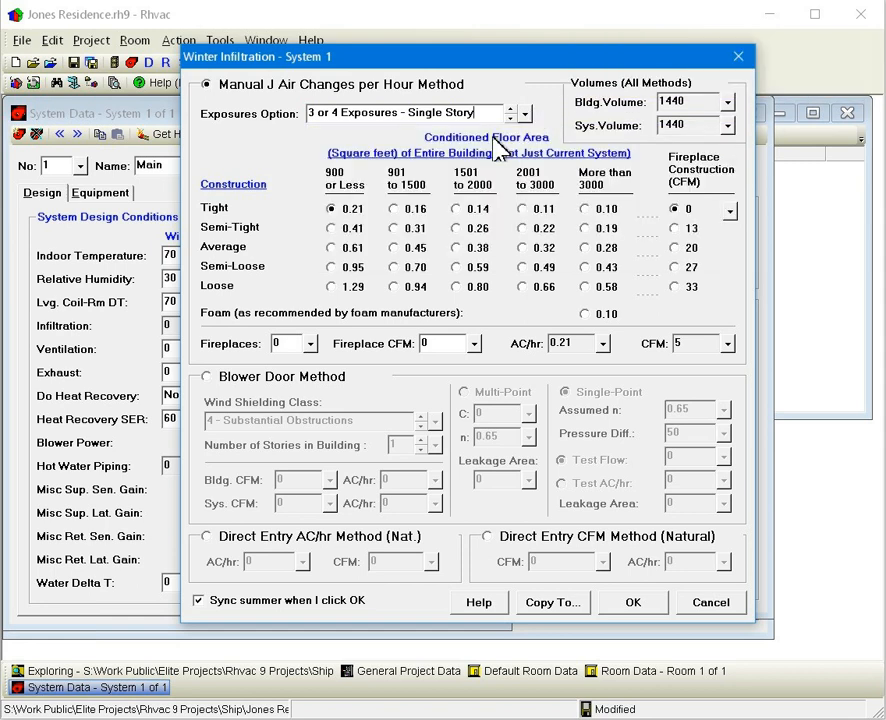
mouse_move(380, 230)
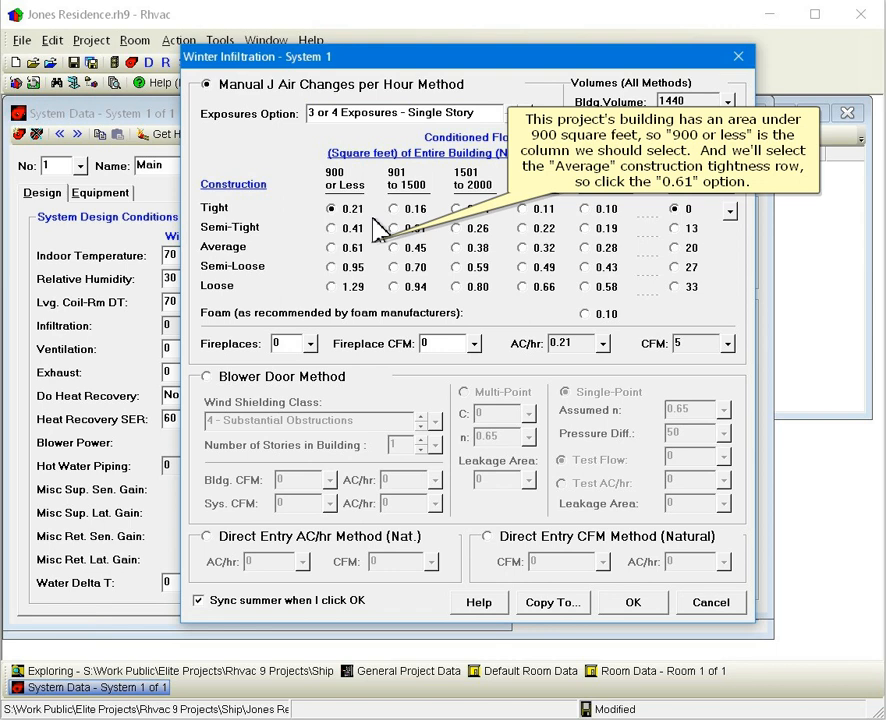
left_click(330, 248)
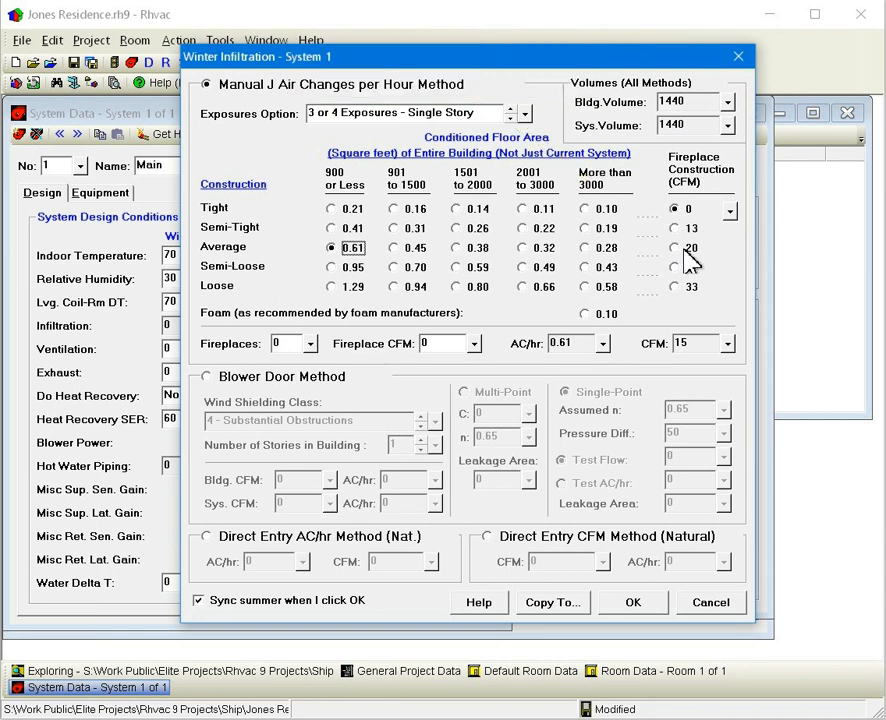
left_click(310, 344)
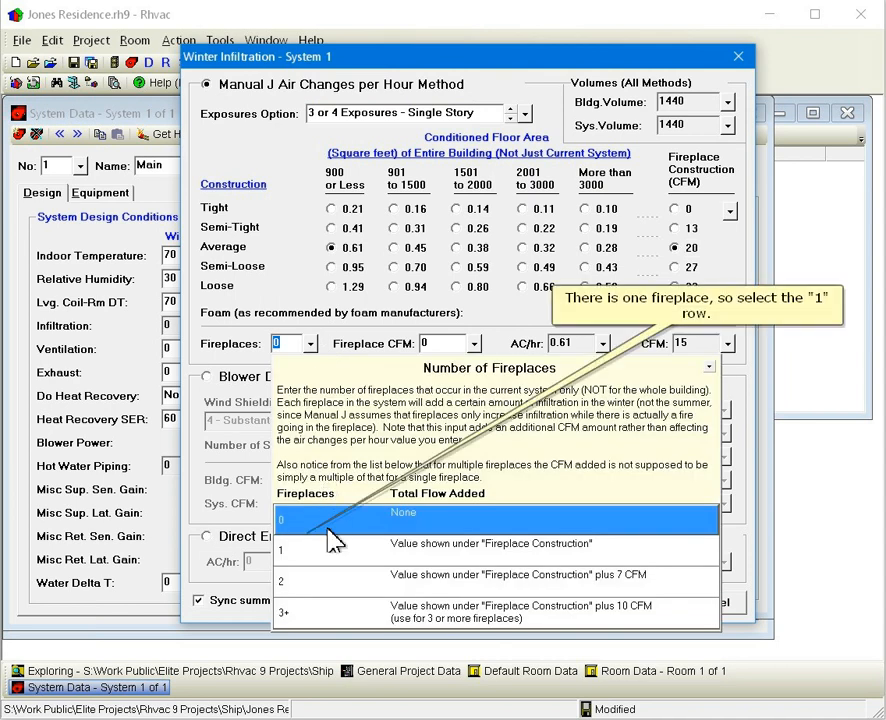
left_click(280, 550)
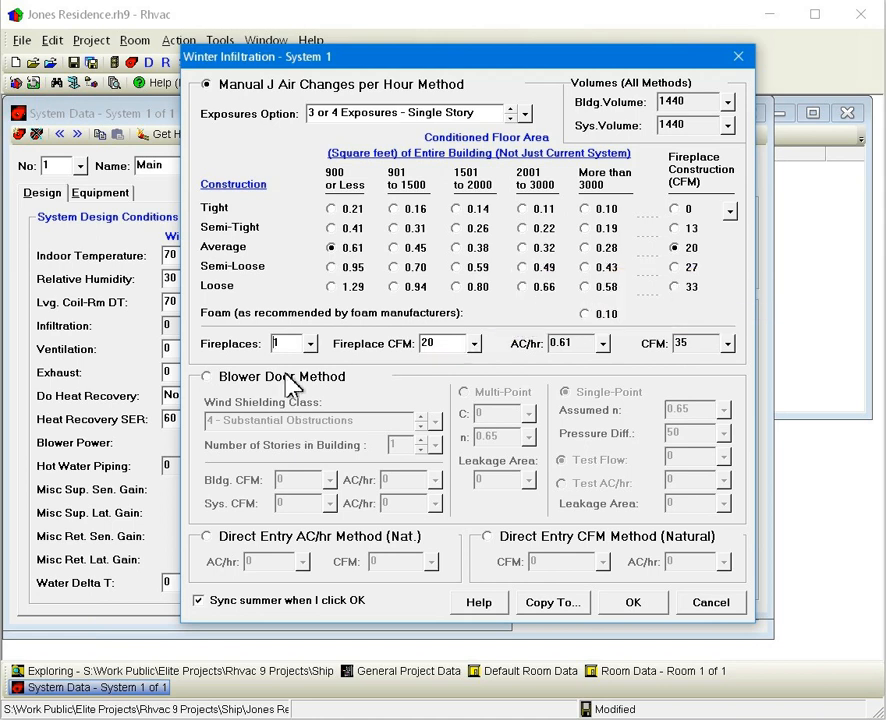
- Try multi-point blower door and direct AC/hr methods, ending on direct CFM entry
left_click(206, 376)
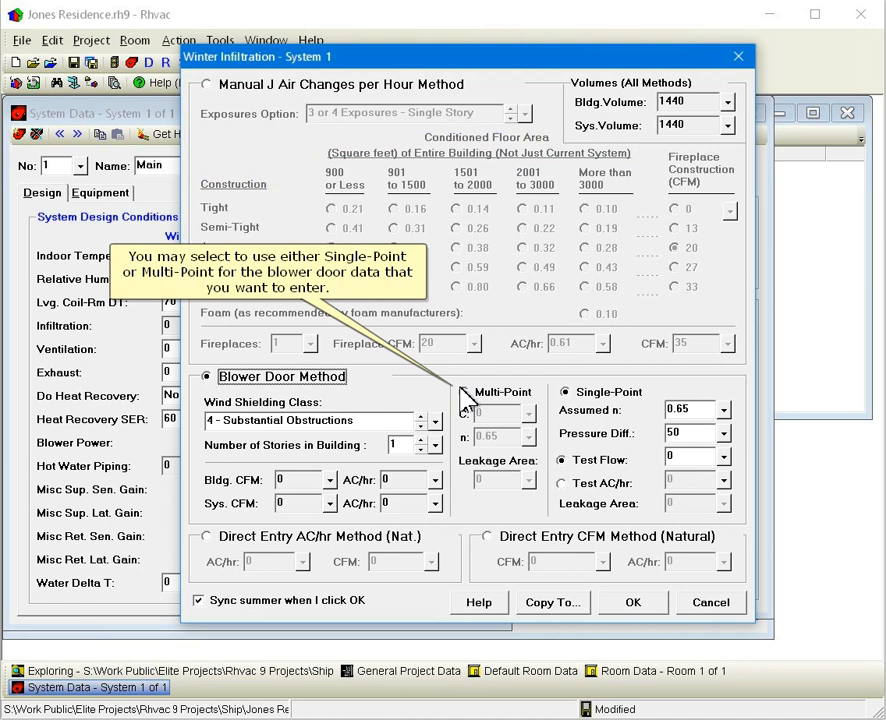
left_click(464, 390)
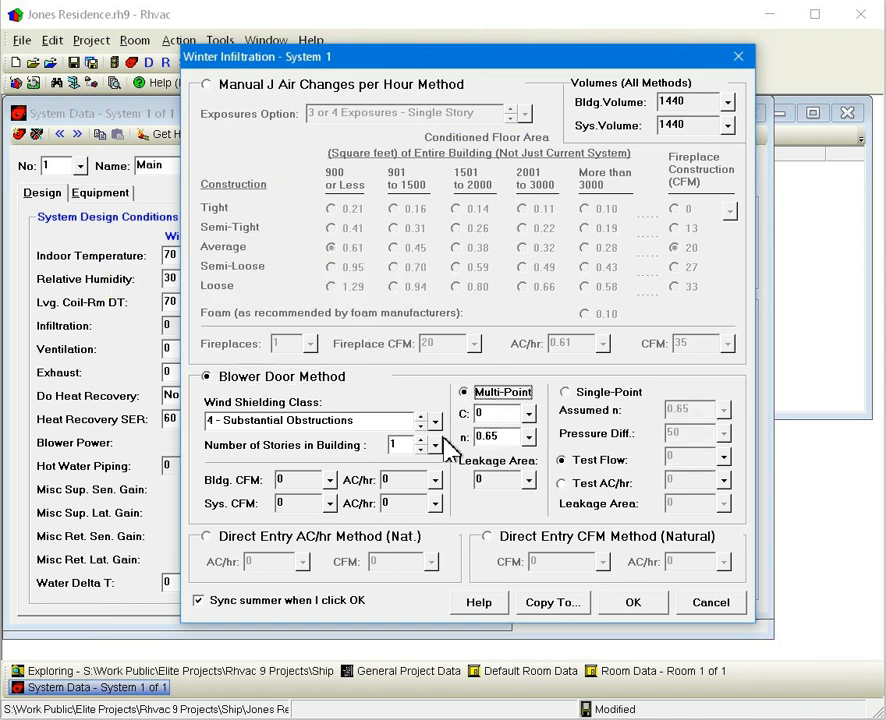
mouse_move(306, 540)
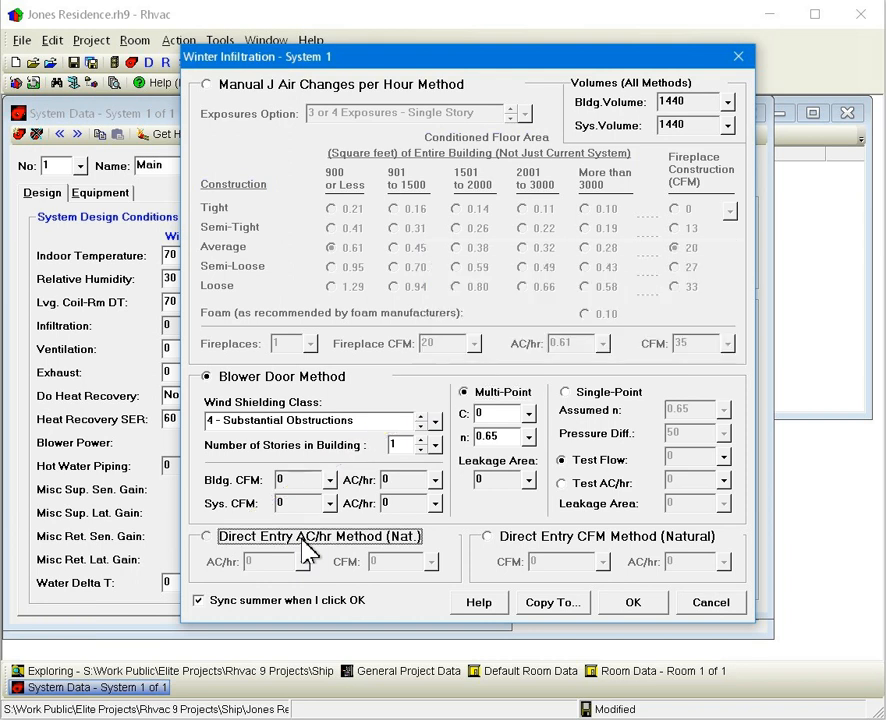
left_click(204, 536)
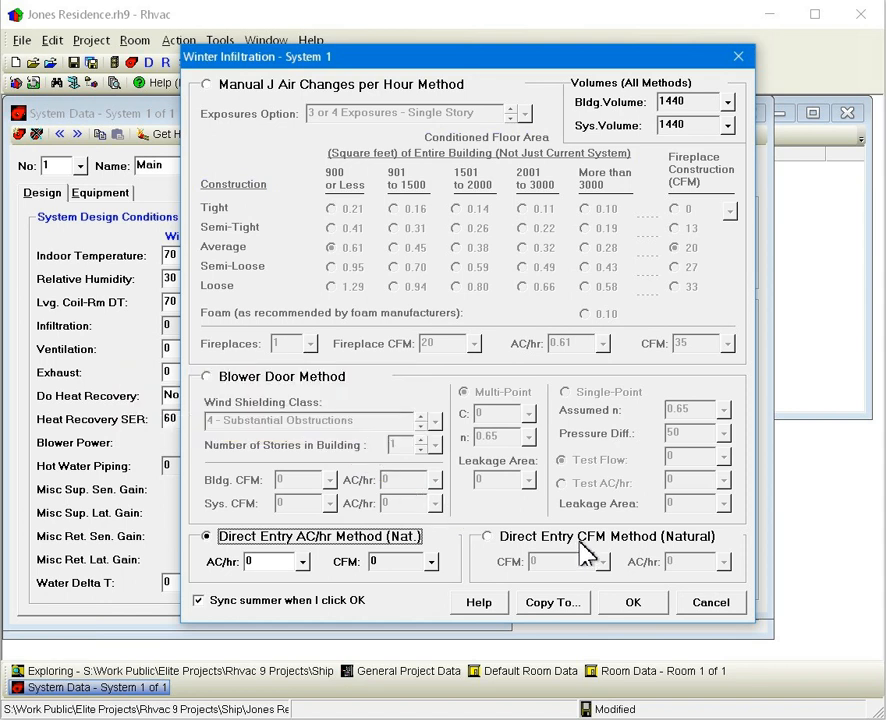
left_click(488, 536)
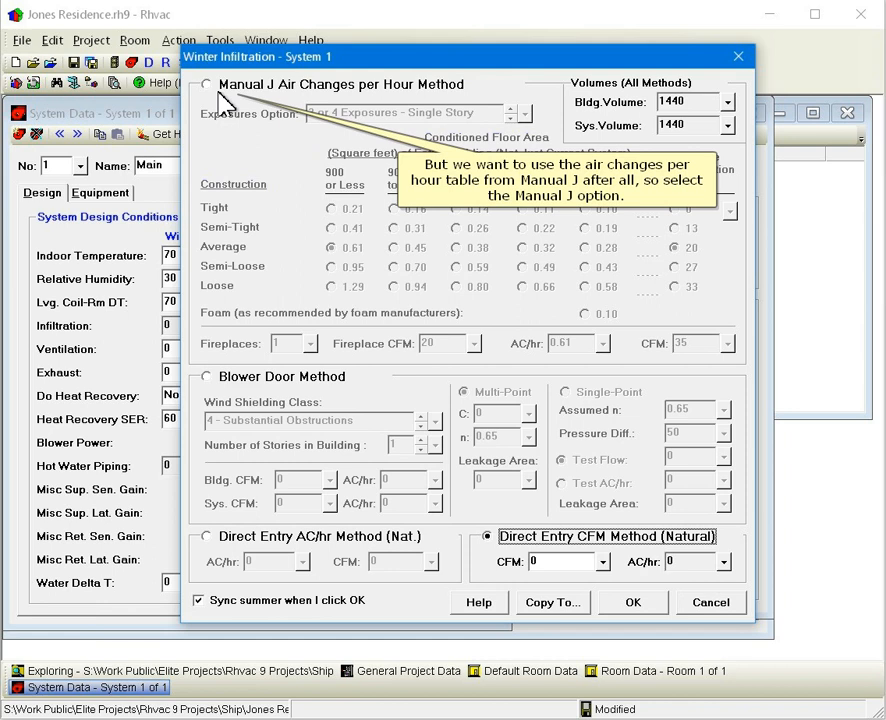
- Return to the Manual J air-change method and apply the 0.61 winter infiltration
left_click(206, 84)
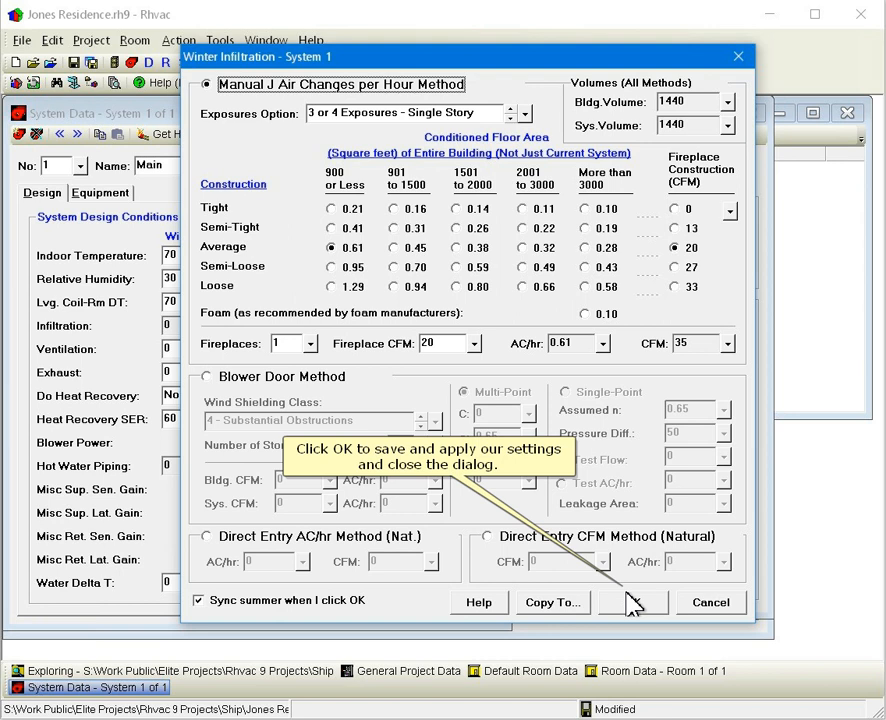
left_click(632, 602)
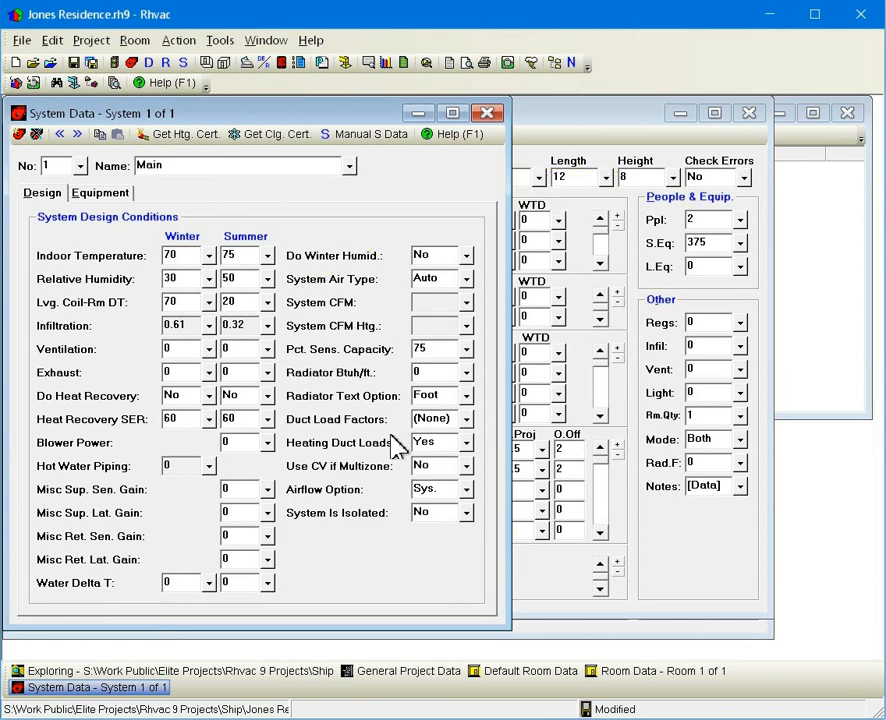
left_click(240, 324)
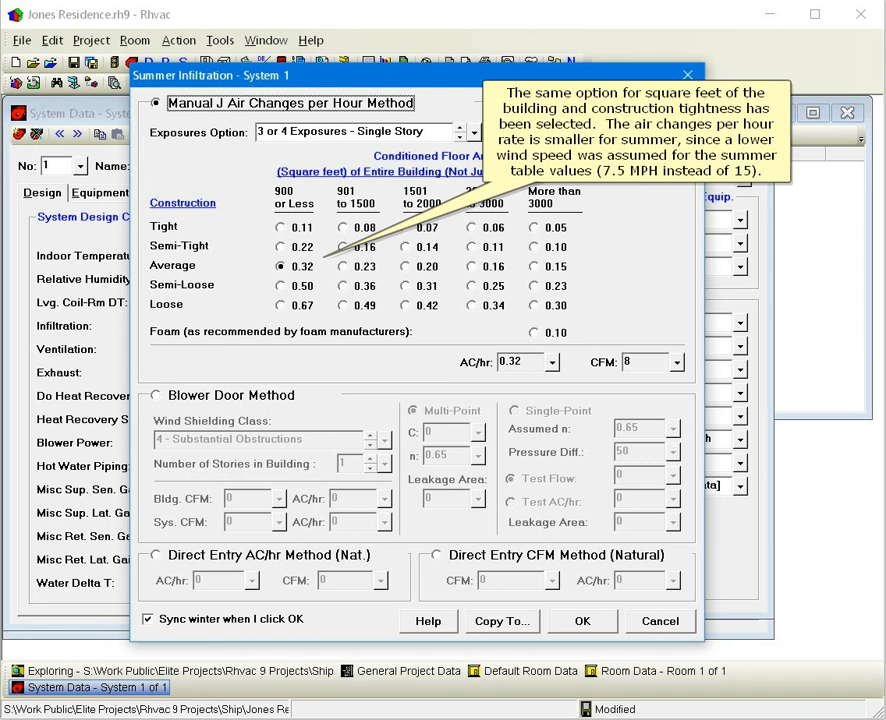
mouse_move(584, 476)
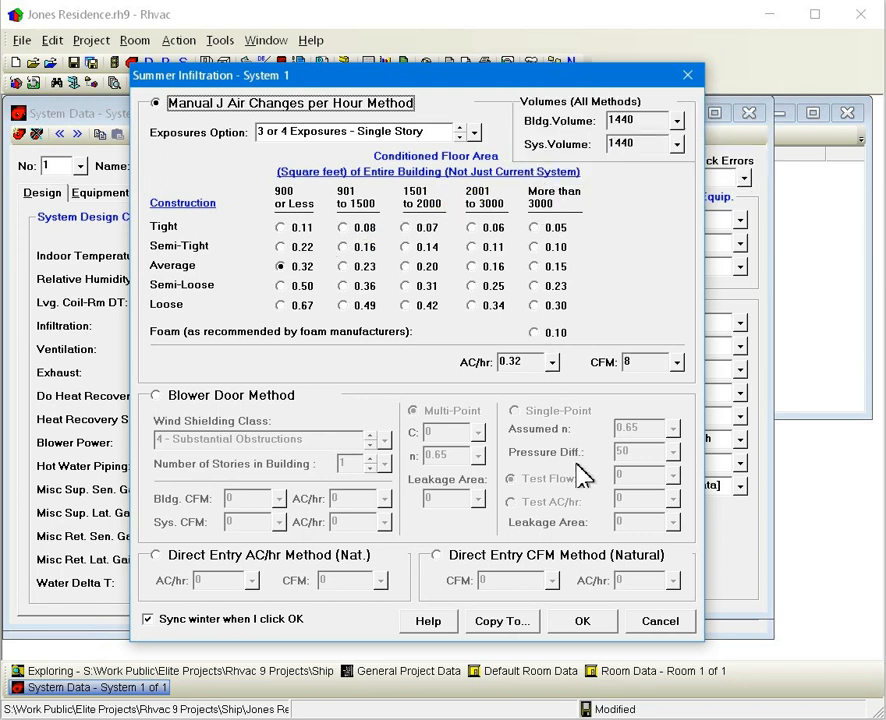
left_click(582, 620)
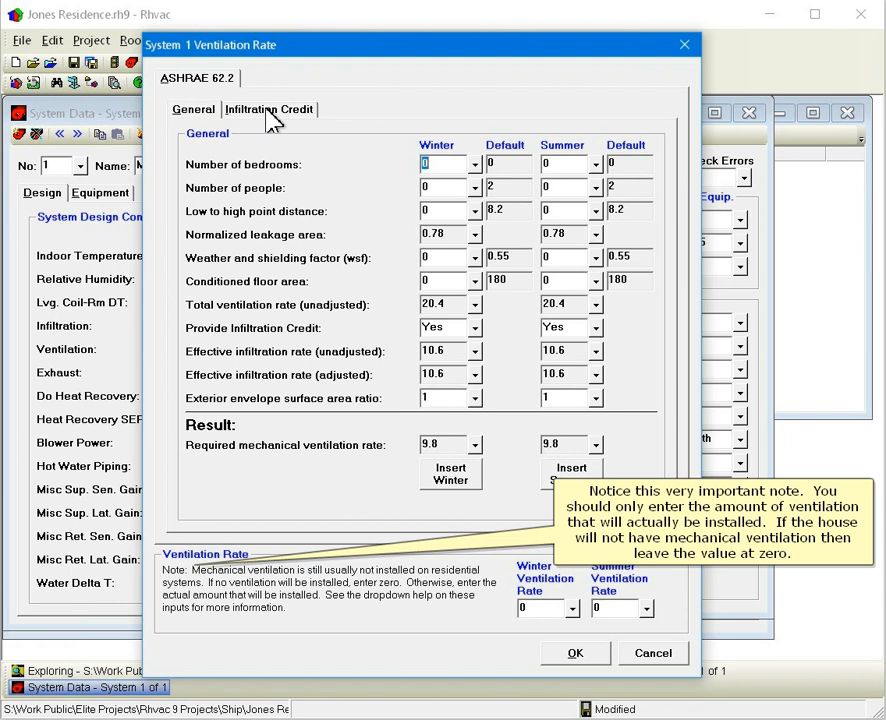
- Review infiltration credit, copy the 9.8 CFM required rate, then cancel without changes
left_click(268, 108)
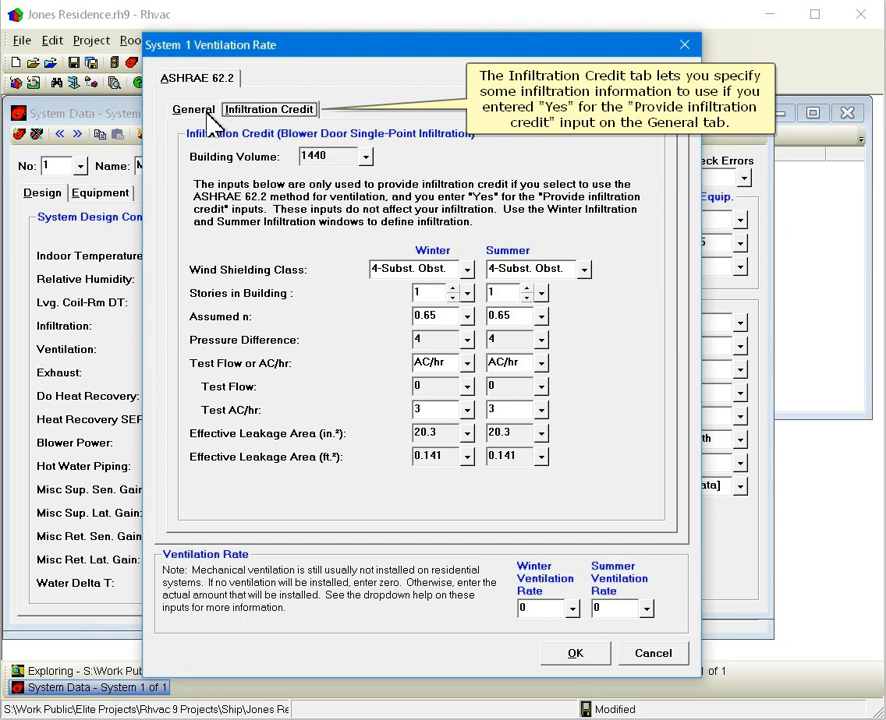
left_click(192, 108)
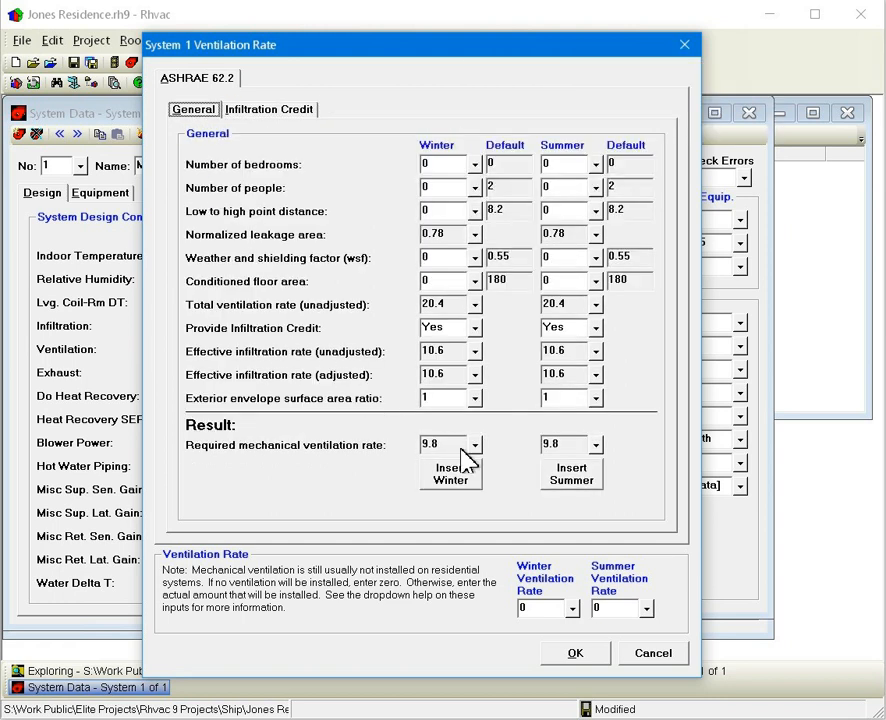
mouse_move(452, 474)
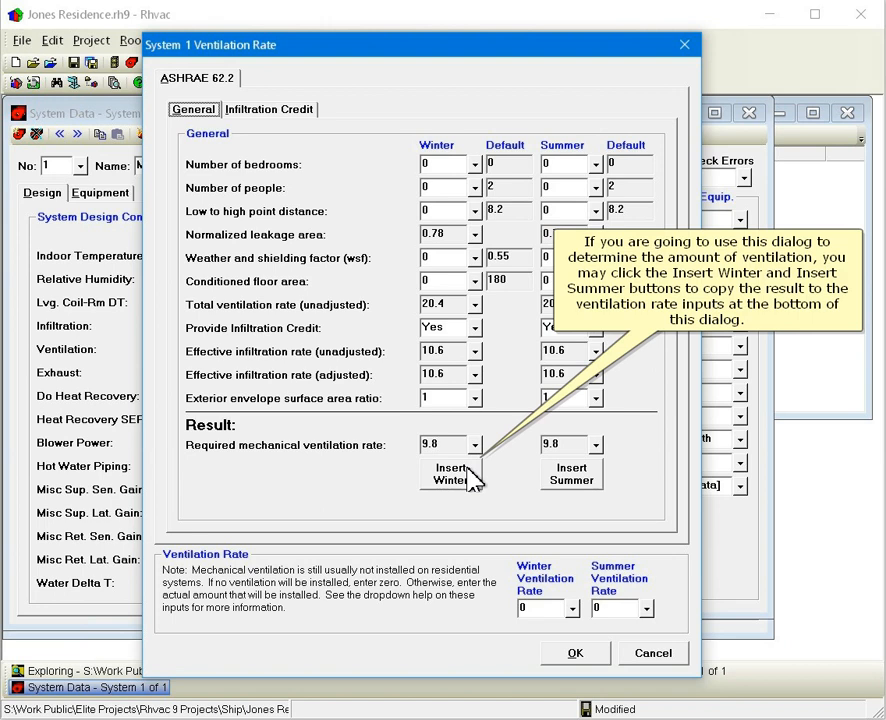
left_click(572, 474)
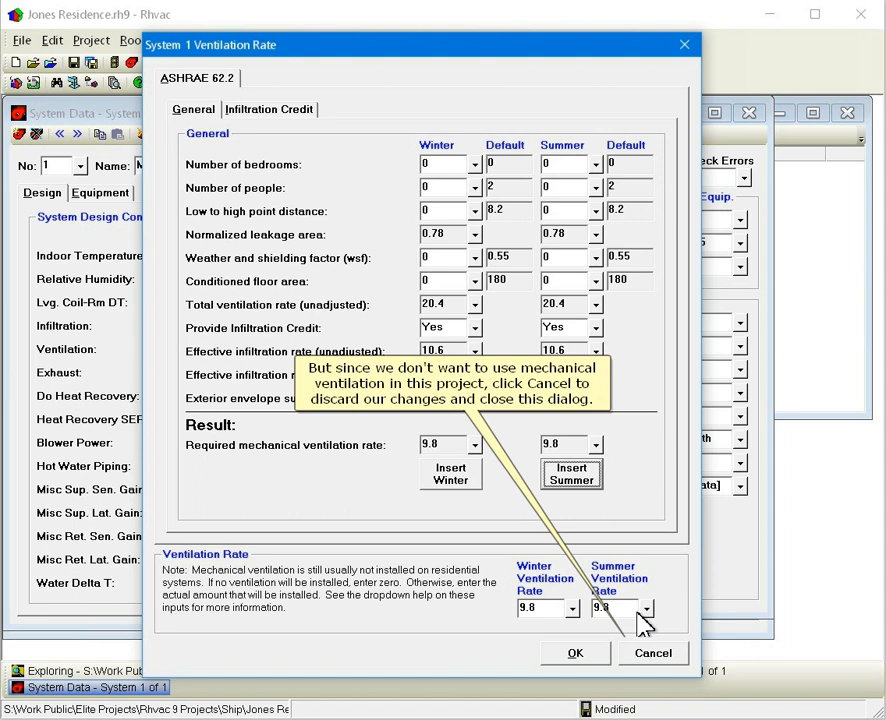
mouse_move(652, 652)
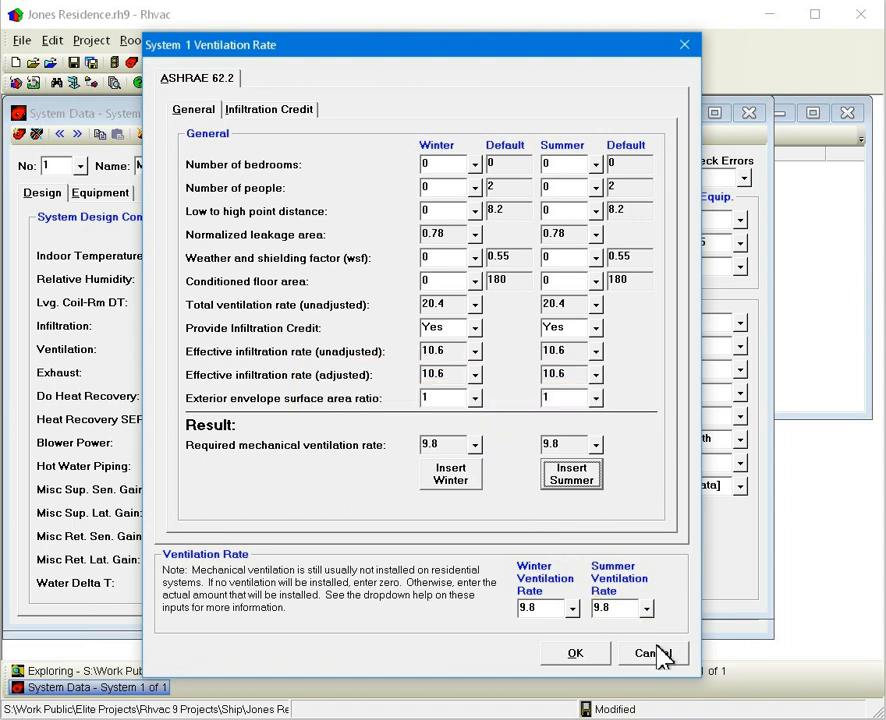
left_click(644, 652)
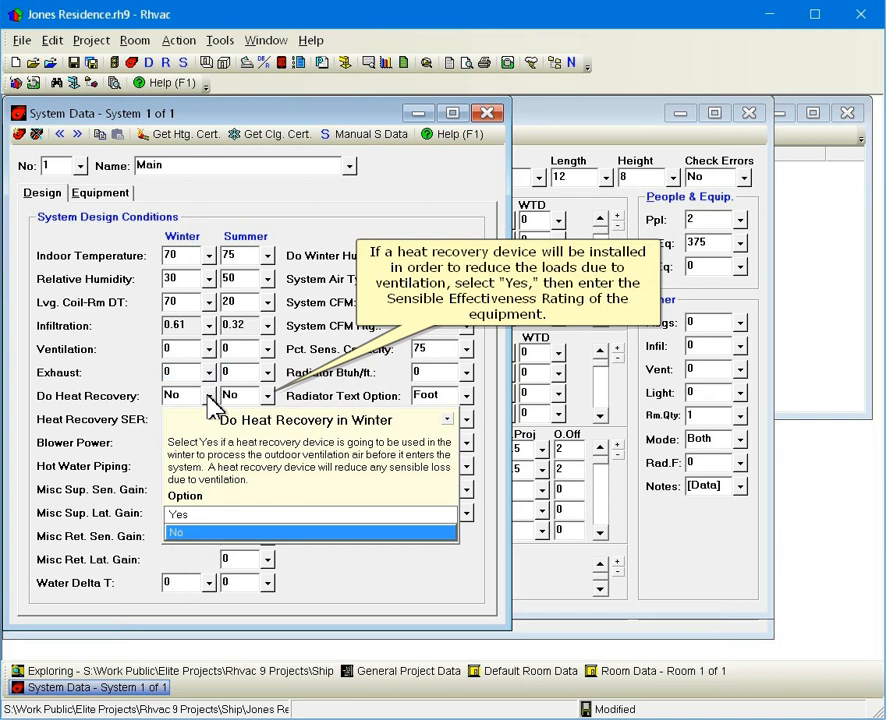
left_click(176, 532)
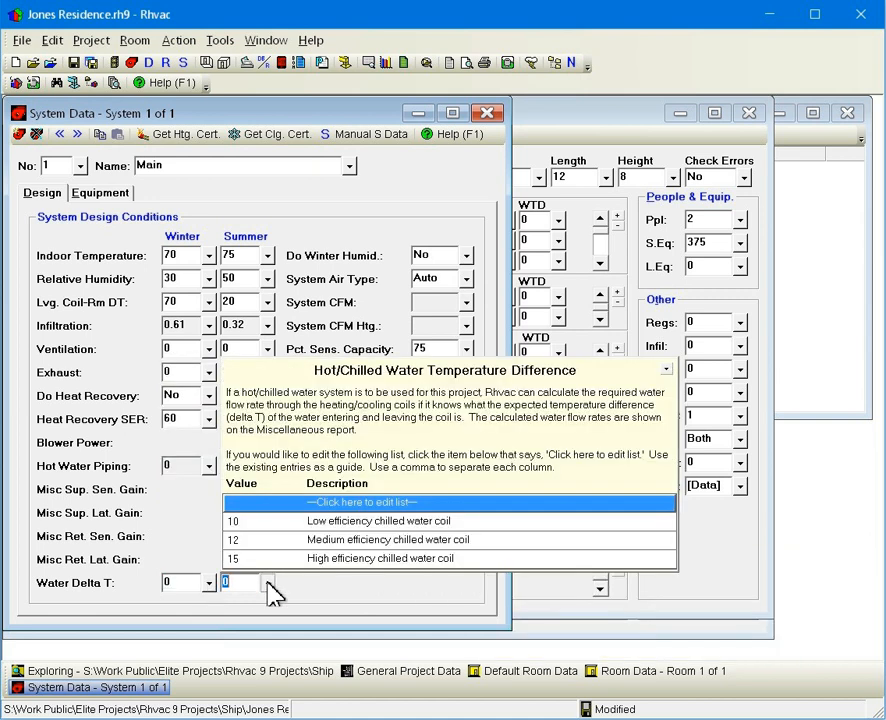
left_click(464, 256)
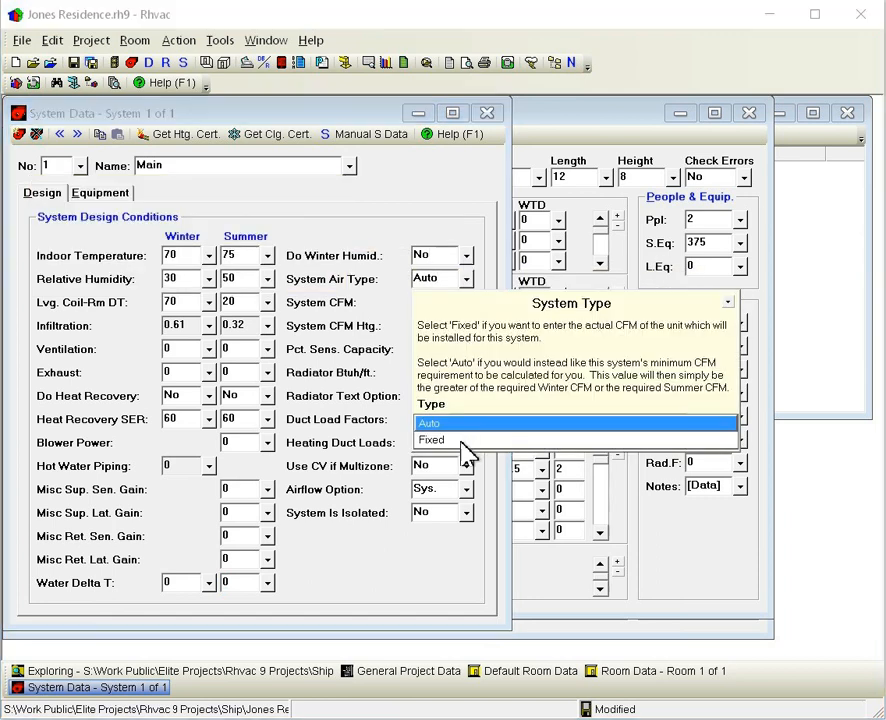
left_click(432, 440)
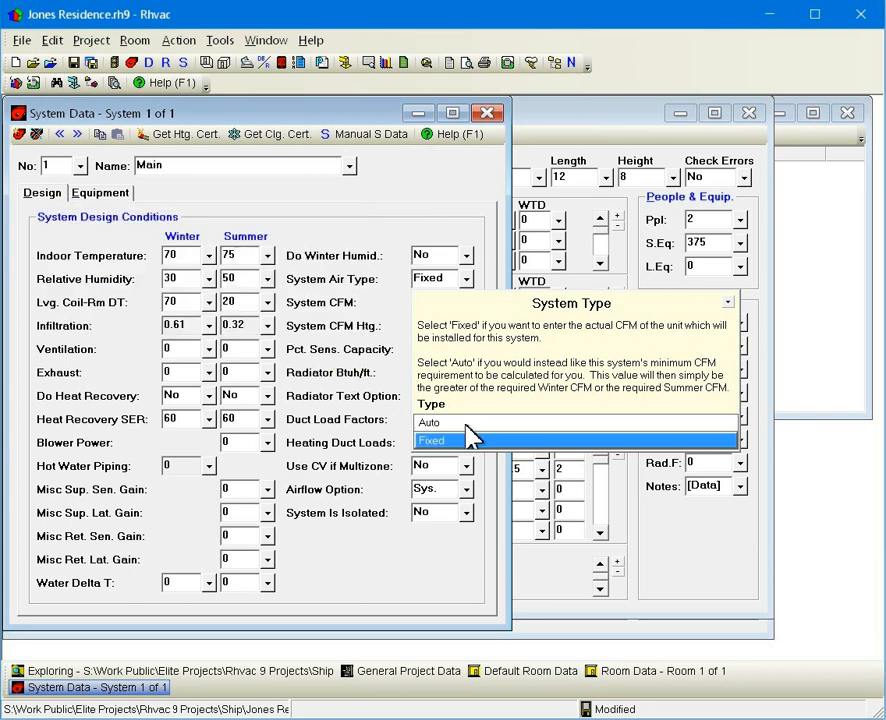
left_click(428, 420)
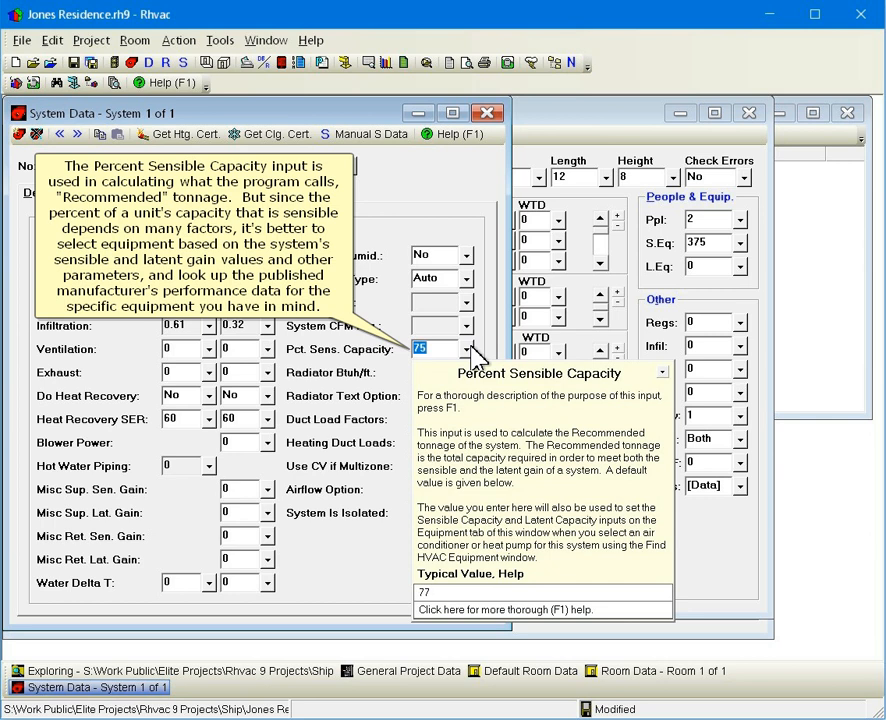
left_click(468, 372)
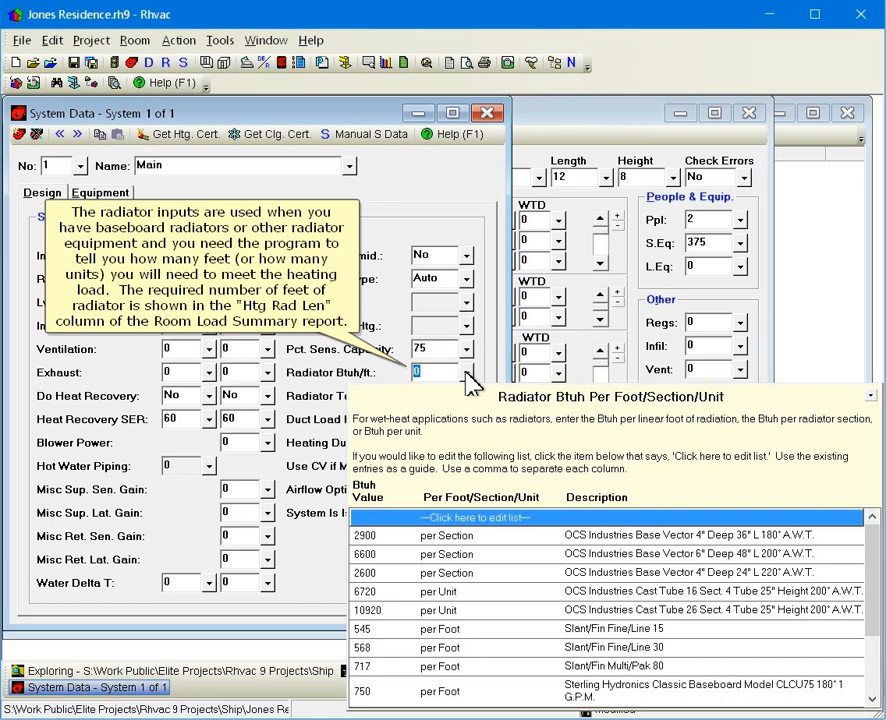
mouse_move(470, 384)
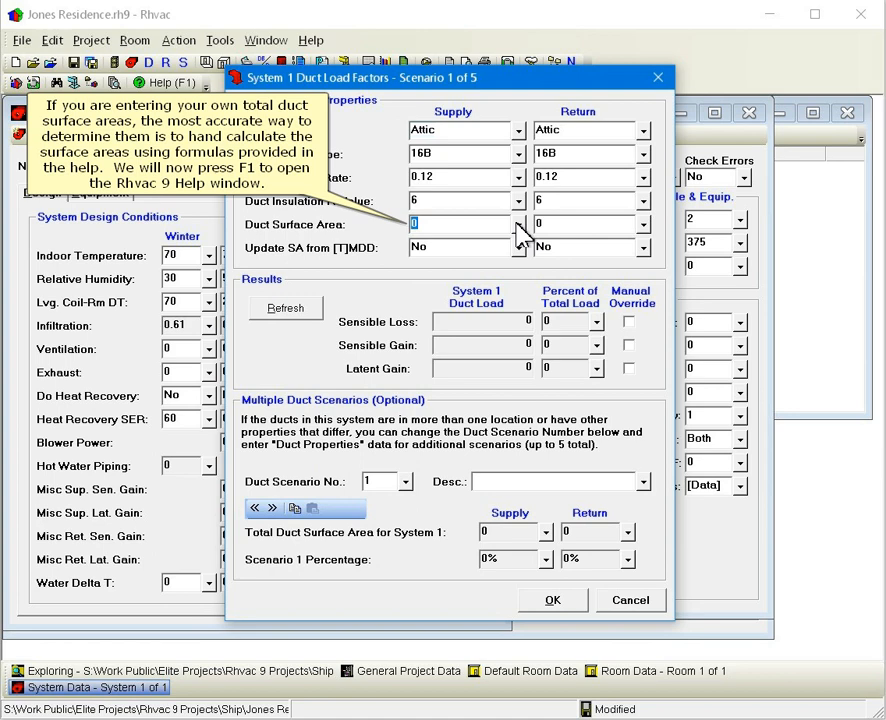
- Review the Duct Load Factors help page and return to the System 1 dialog
key("f1")
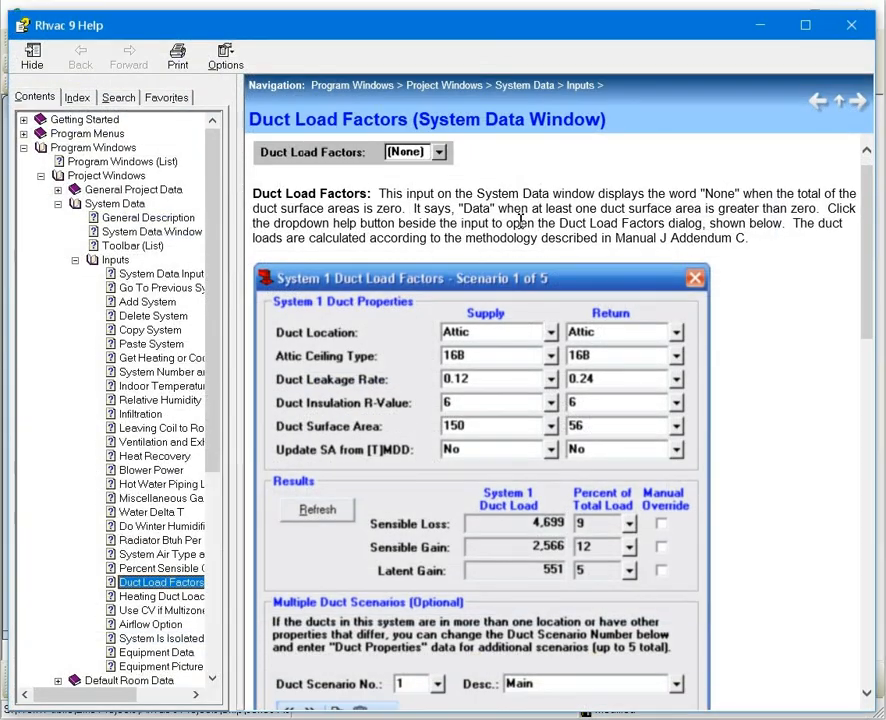
scroll("down", 3)
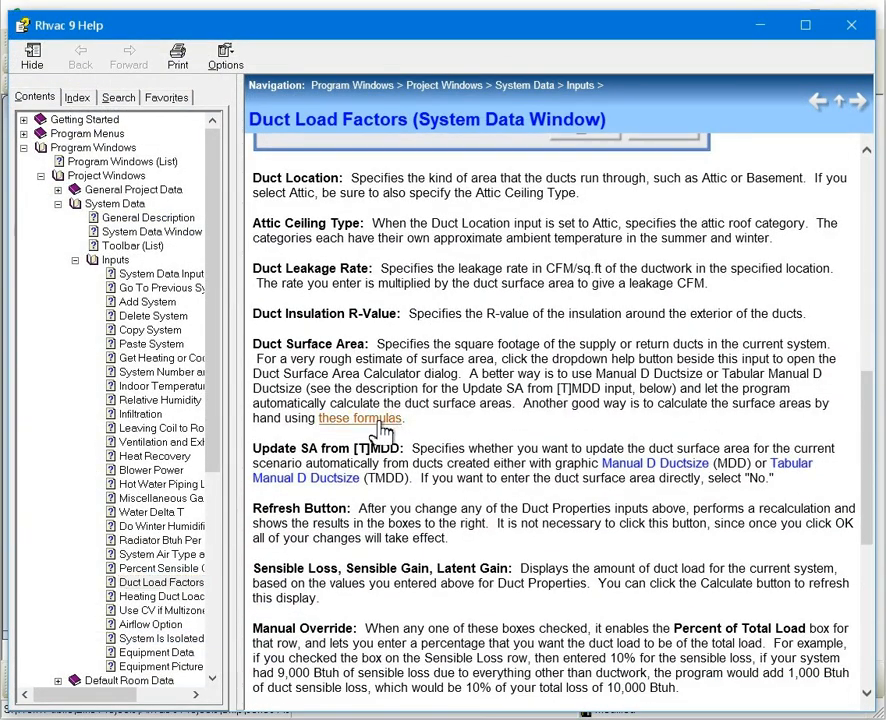
left_click(360, 418)
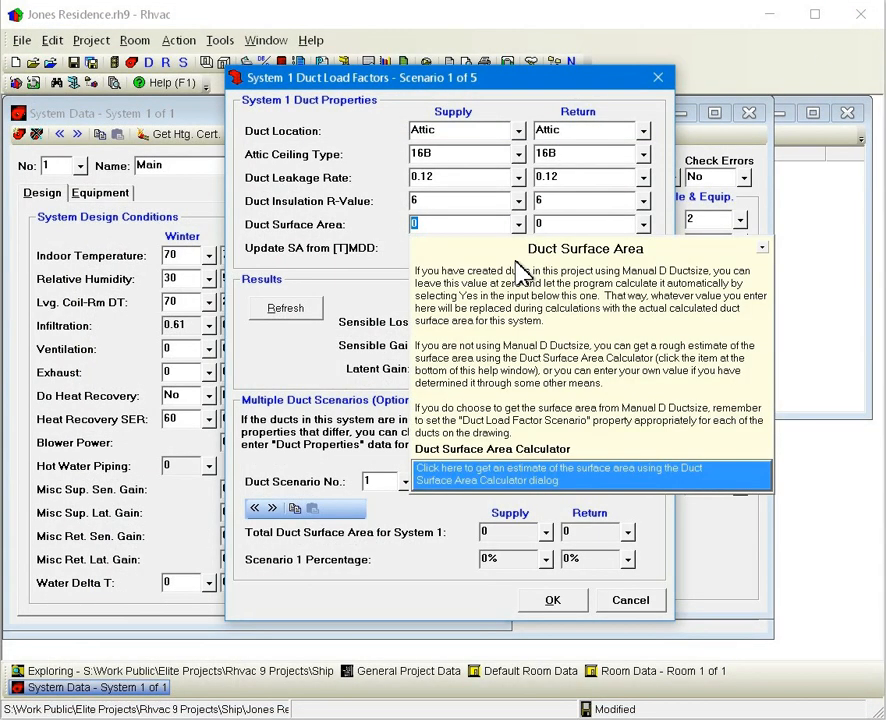
mouse_move(490, 474)
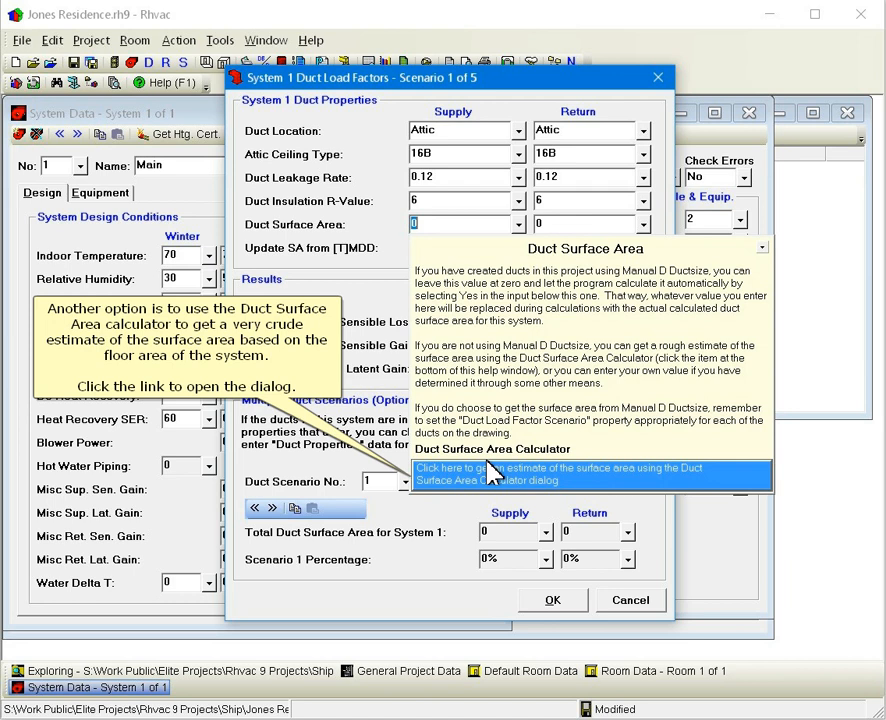
- Calculate duct surface areas from 180 floor area and 1 return, giving 49 supply and 9 return
left_click(570, 472)
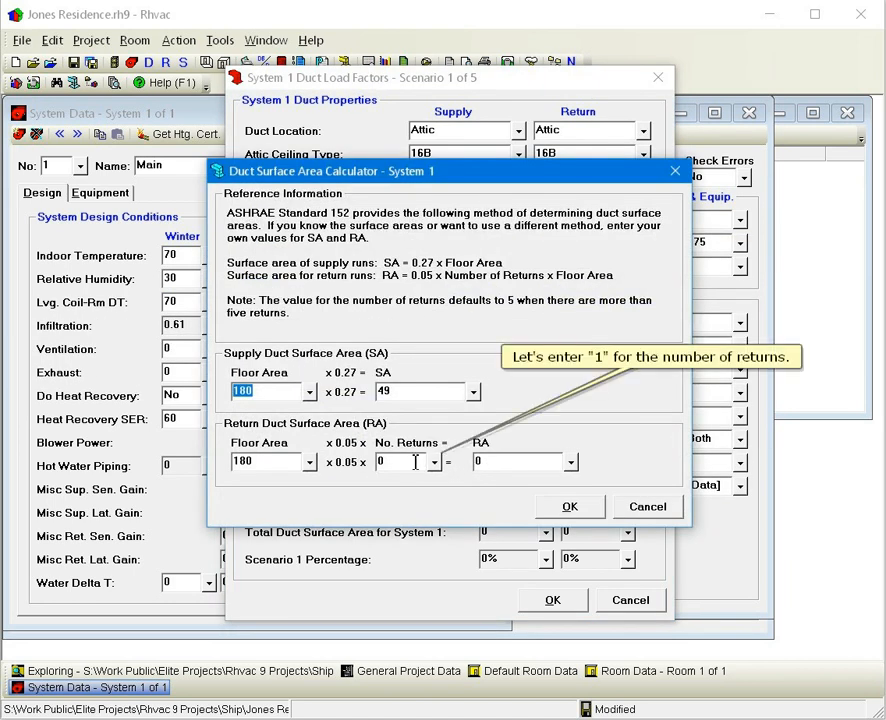
type("1")
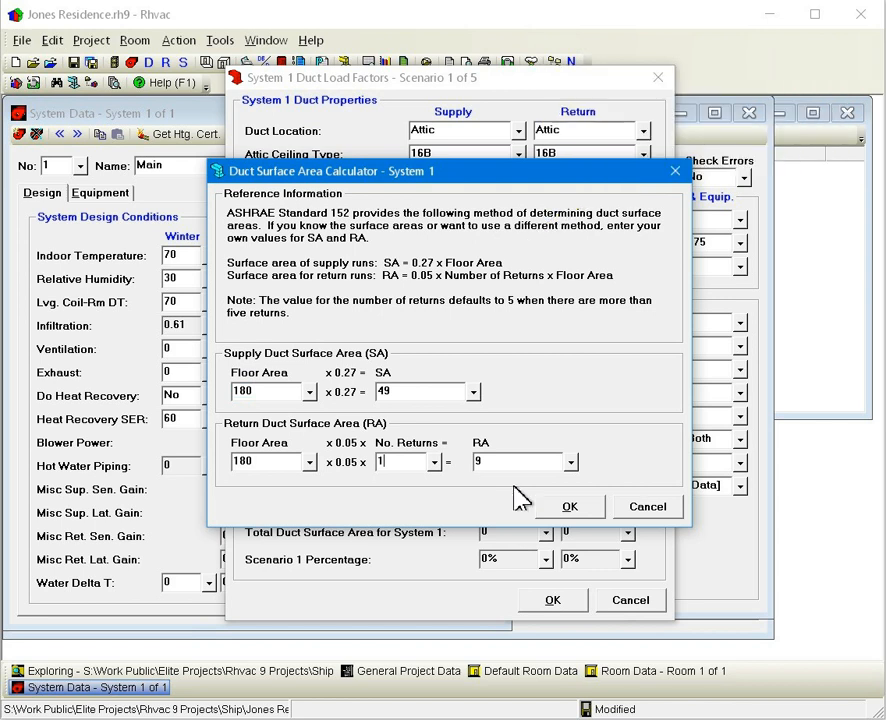
mouse_move(570, 508)
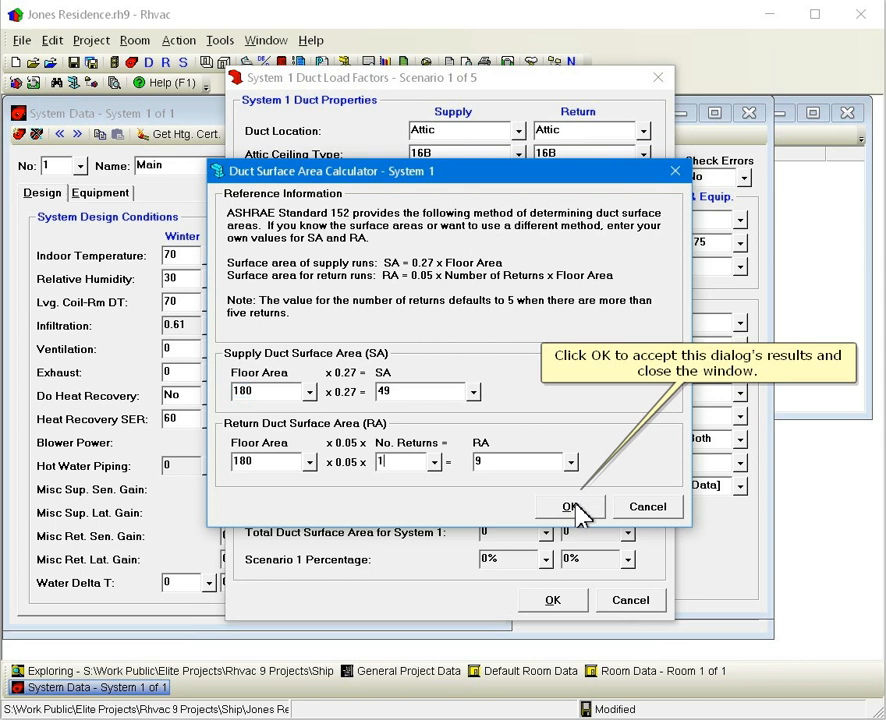
left_click(570, 506)
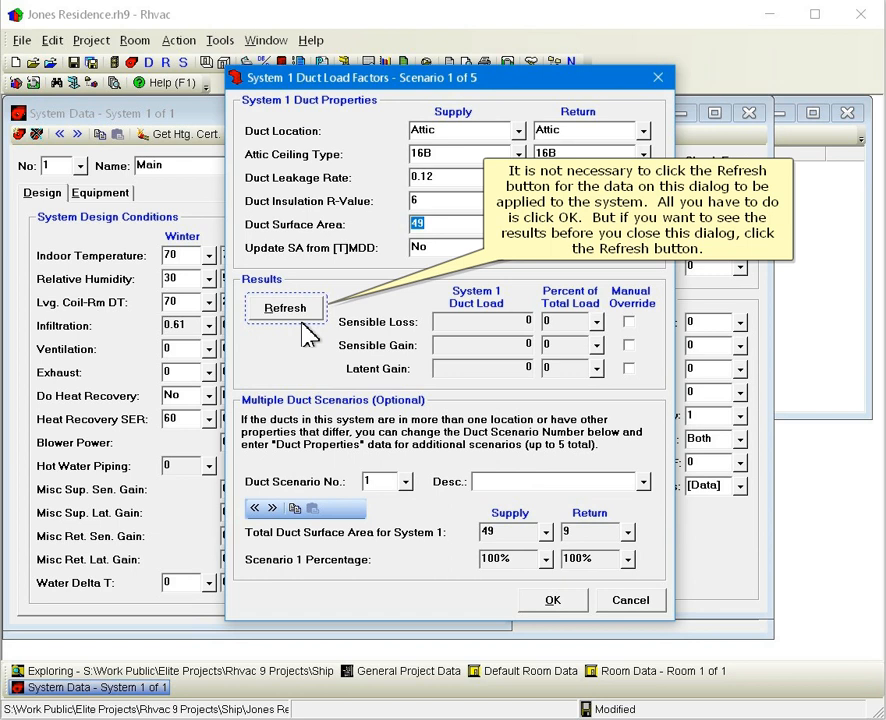
- Calculate System 1 duct loads: 1,050 sensible loss, 553 sensible gain, 83 latent gain
left_click(284, 308)
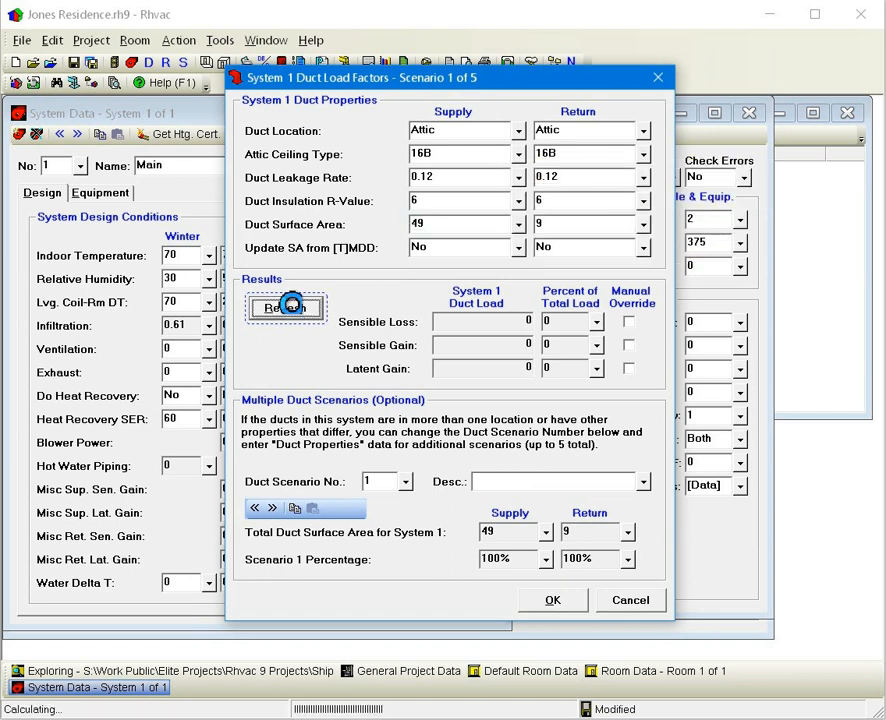
left_click(284, 308)
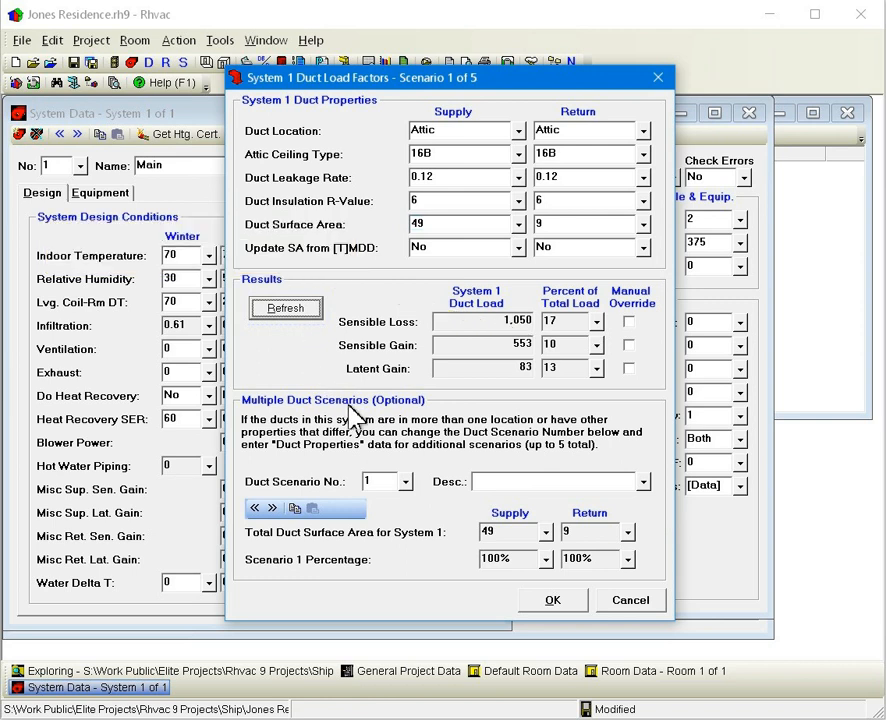
left_click(410, 480)
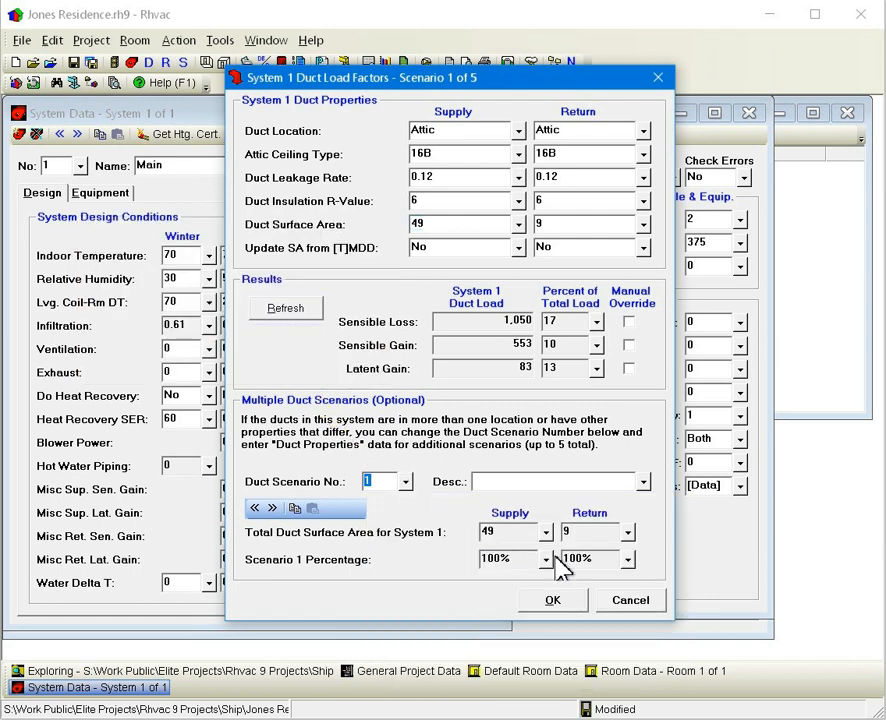
mouse_move(564, 604)
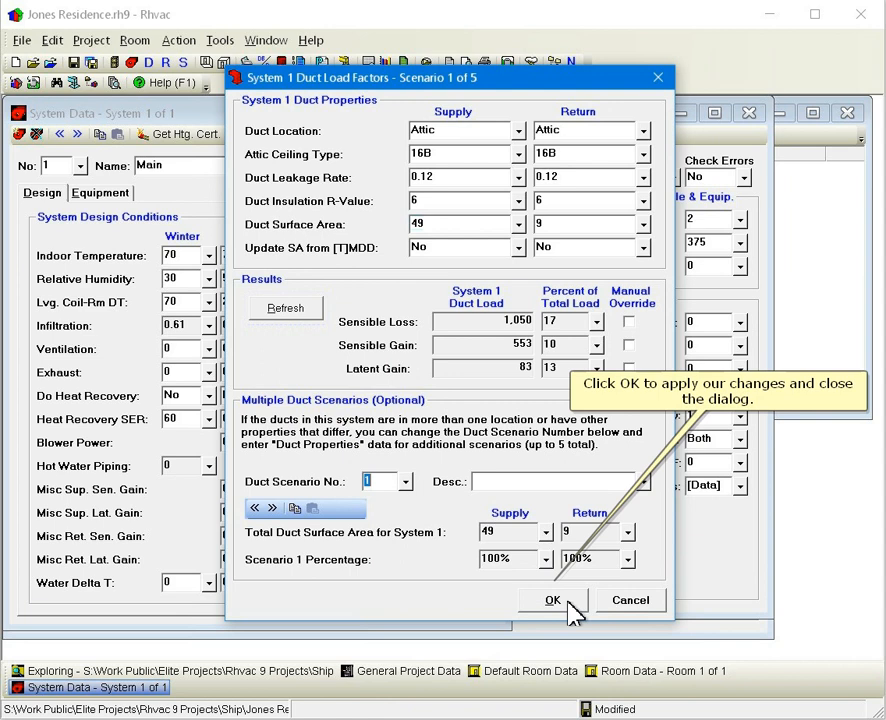
- Apply the duct load factors and return to System 1's design conditions
left_click(552, 600)
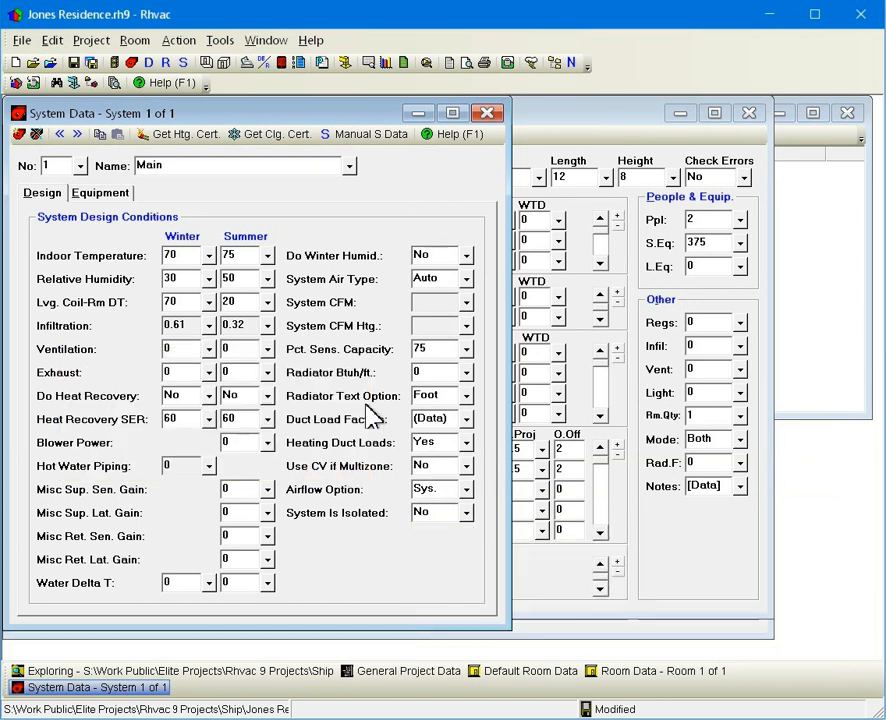
mouse_move(100, 192)
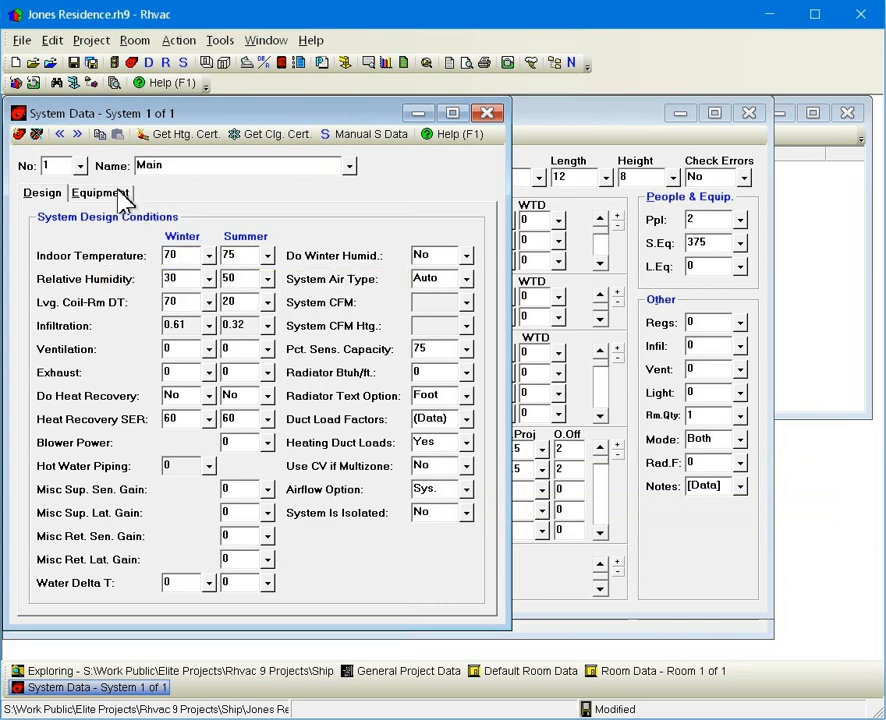
- Set the main system's heating equipment model type to Natural Gas Furnace
left_click(98, 192)
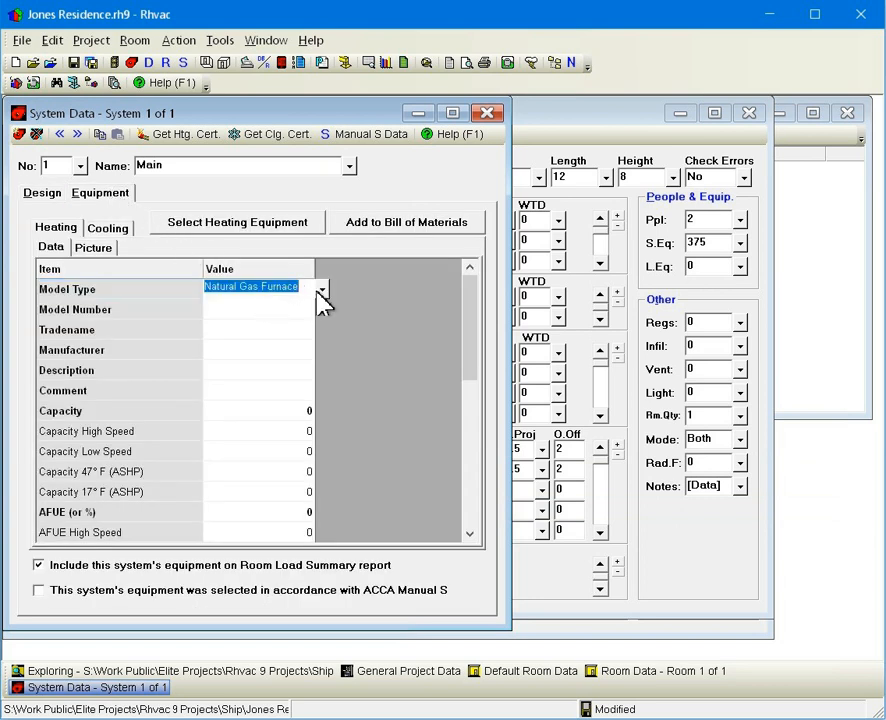
left_click(320, 290)
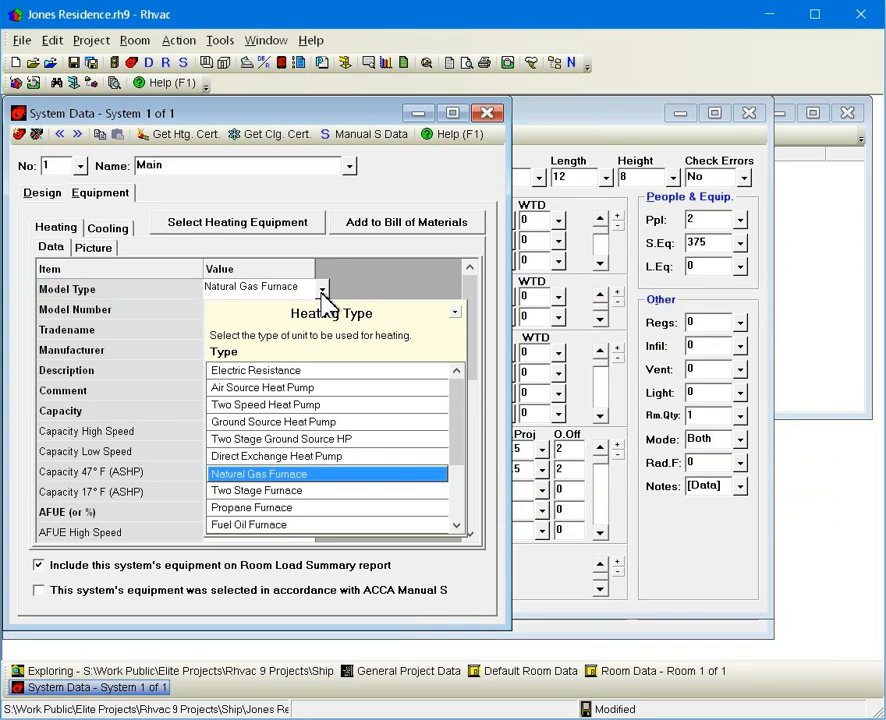
left_click(258, 472)
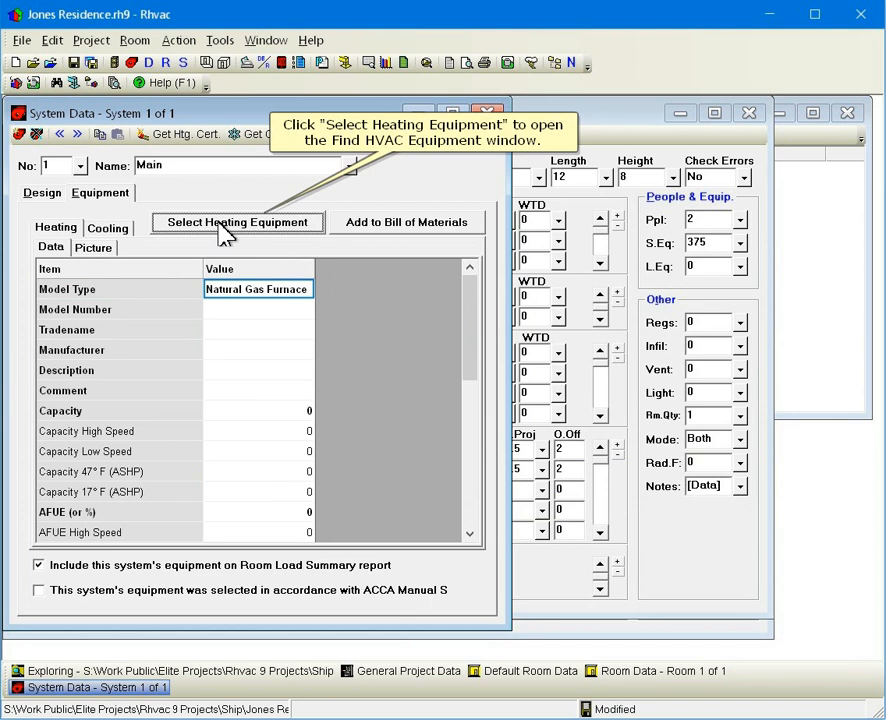
- Bring up Find HVAC Equipment for Carrier natural gas furnaces, cooling 7.4–14.9, heating 6.2–12.4
left_click(238, 222)
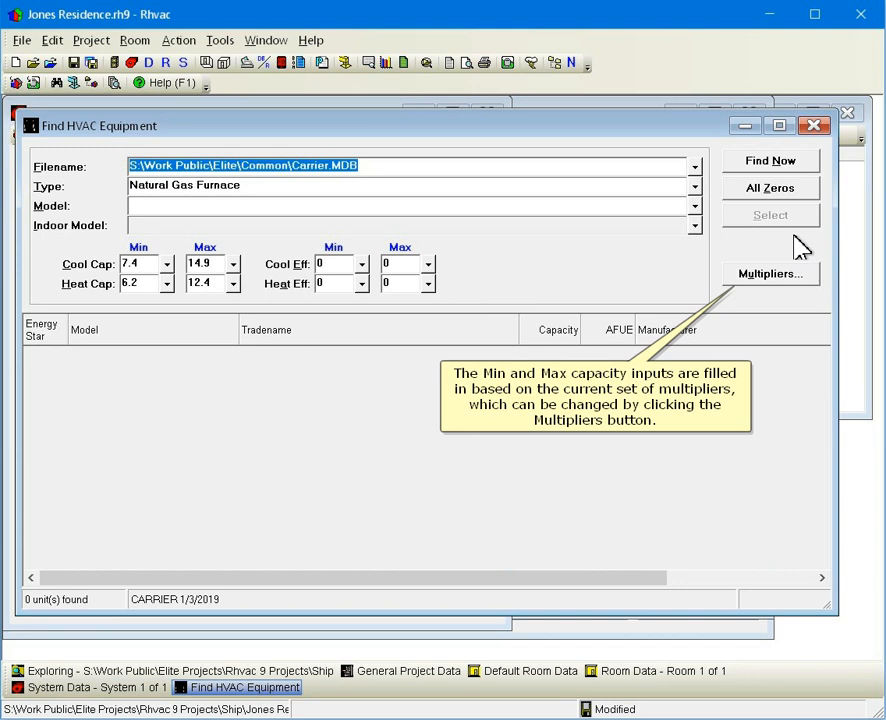
mouse_move(816, 230)
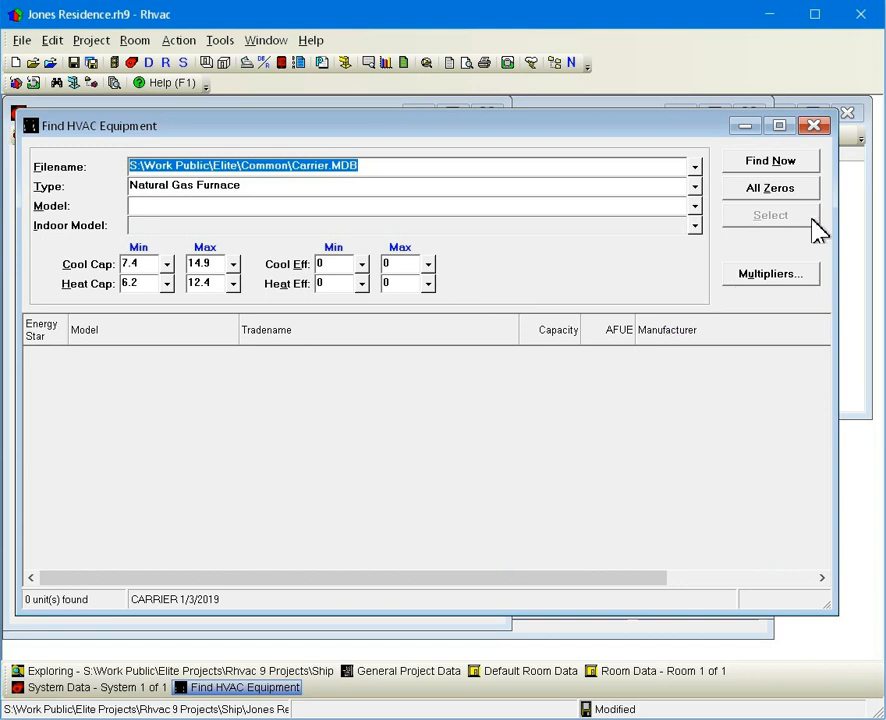
mouse_move(770, 188)
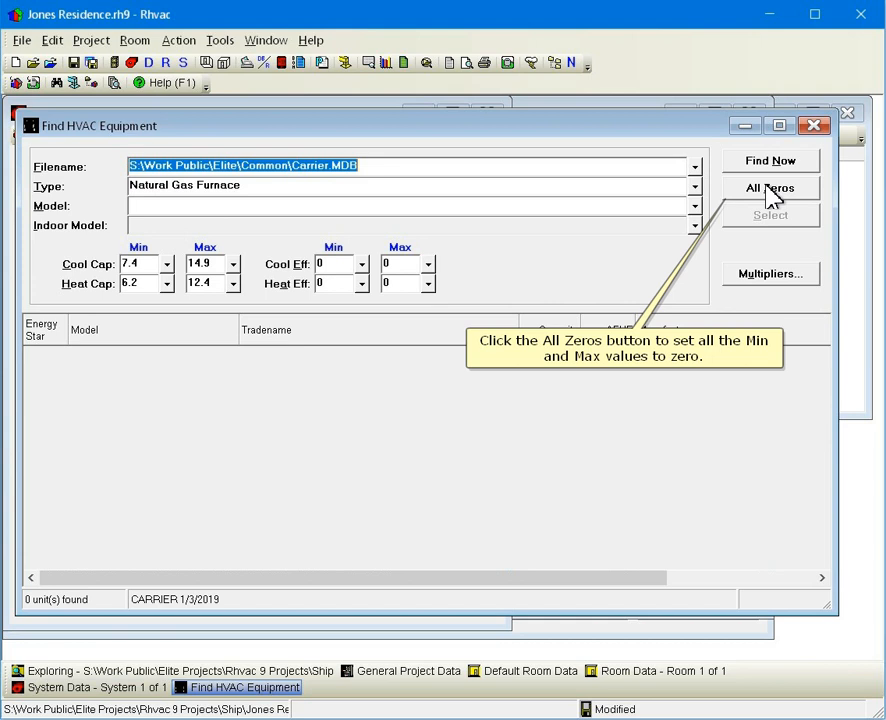
- Zero all capacity limits and run the search, listing 1,262 Carrier natural gas furnaces
left_click(770, 188)
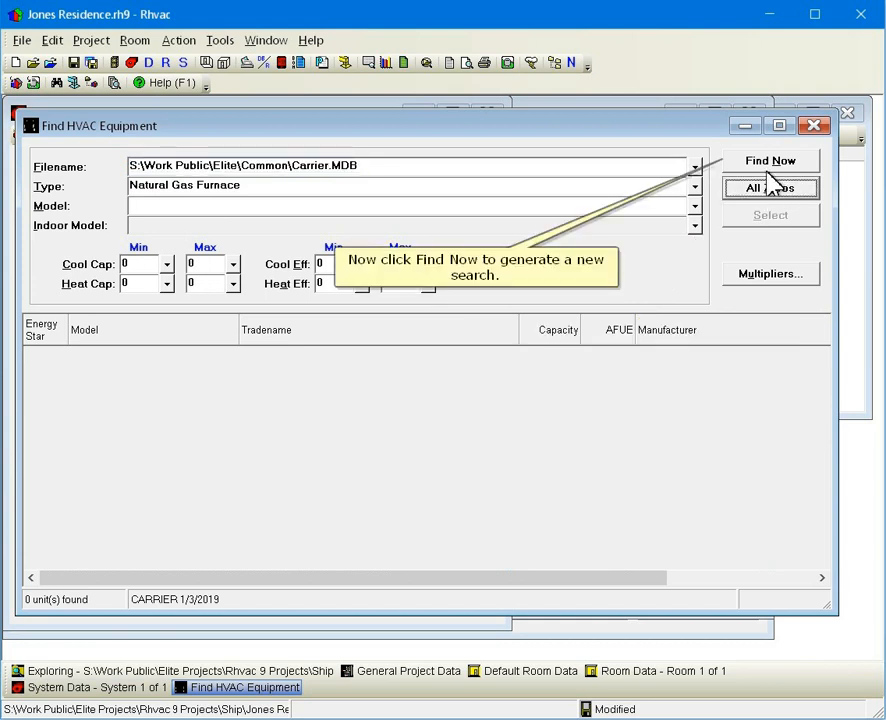
left_click(770, 160)
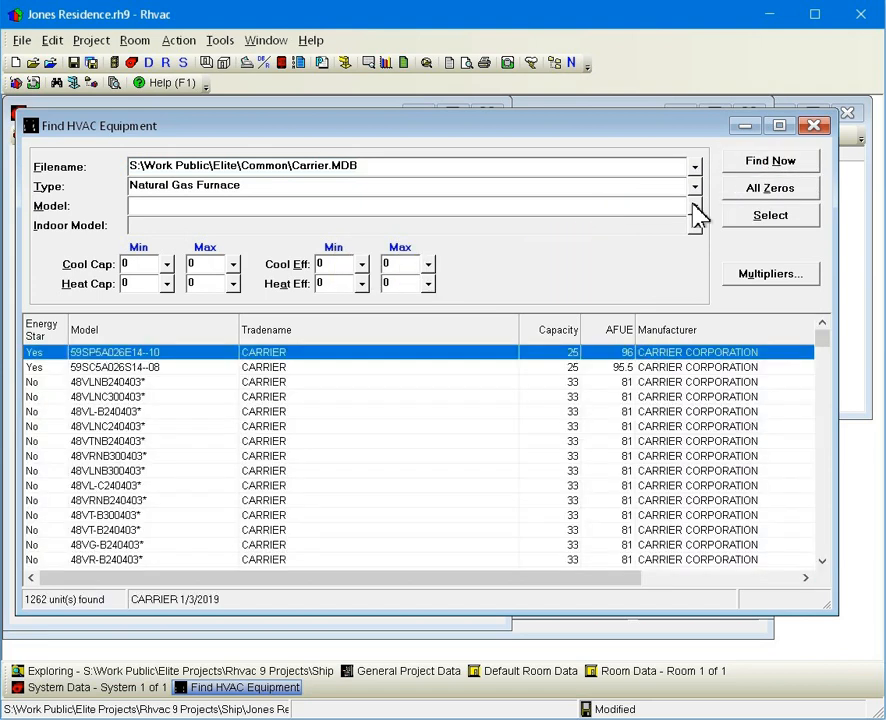
mouse_move(344, 422)
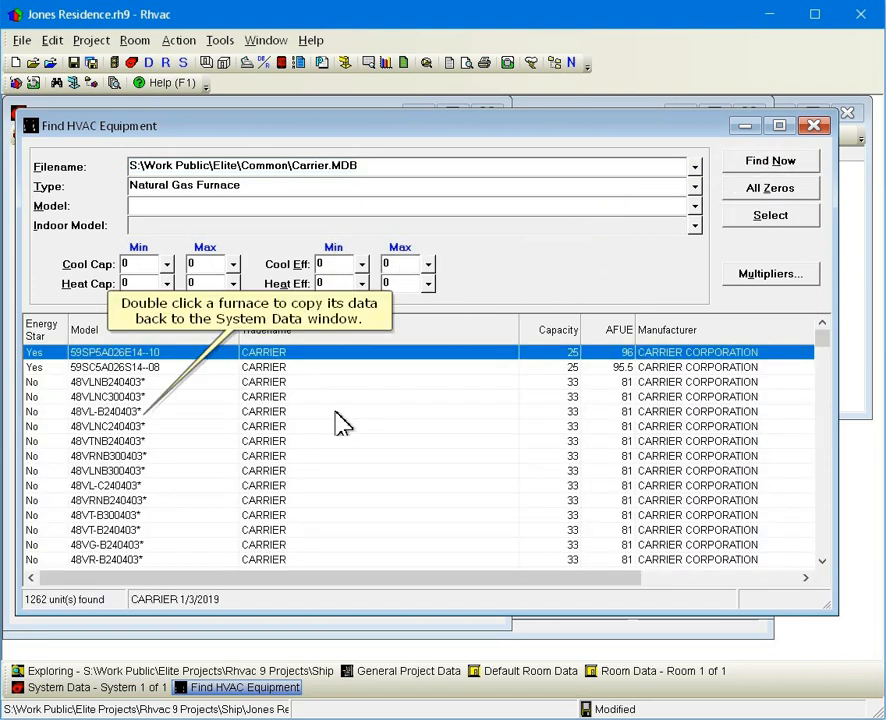
mouse_move(320, 436)
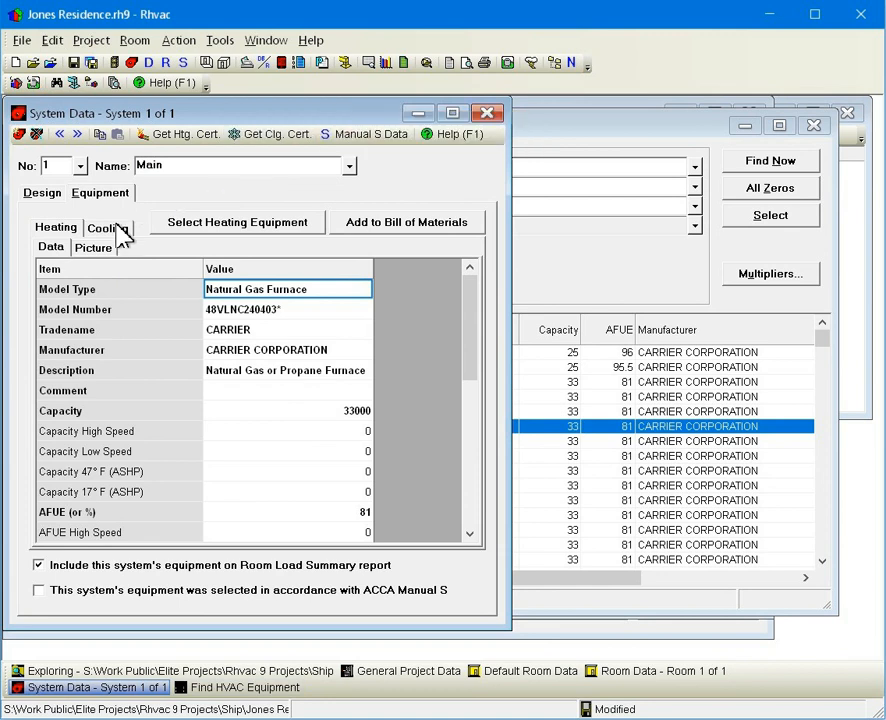
- Choose the Carrier DACMA-S109-1AAA** air conditioner with DHCMA-S109 indoor unit, 9,000 capacity, as cooling equipment
left_click(108, 228)
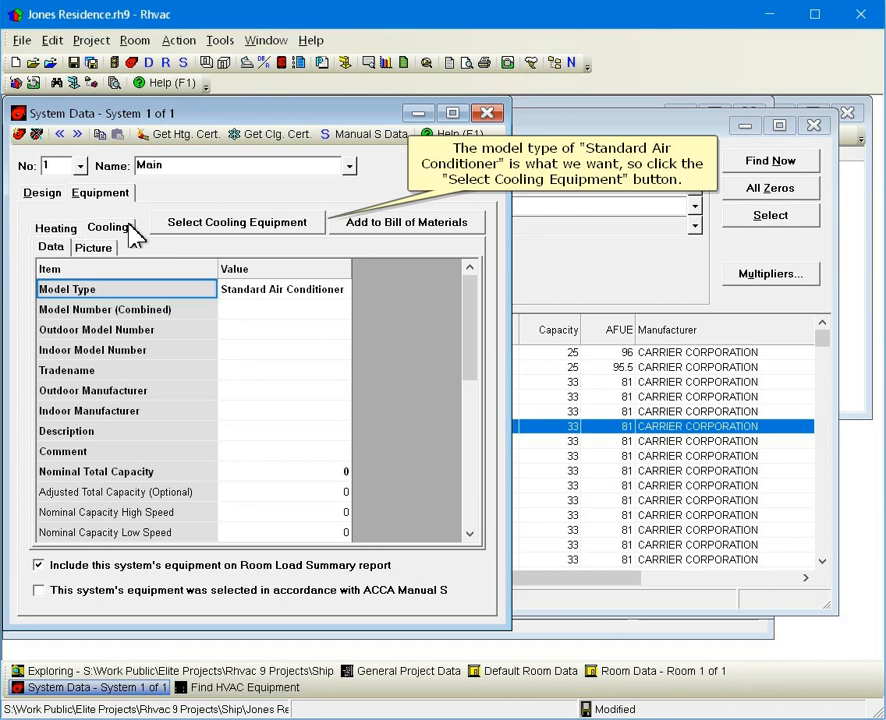
left_click(238, 220)
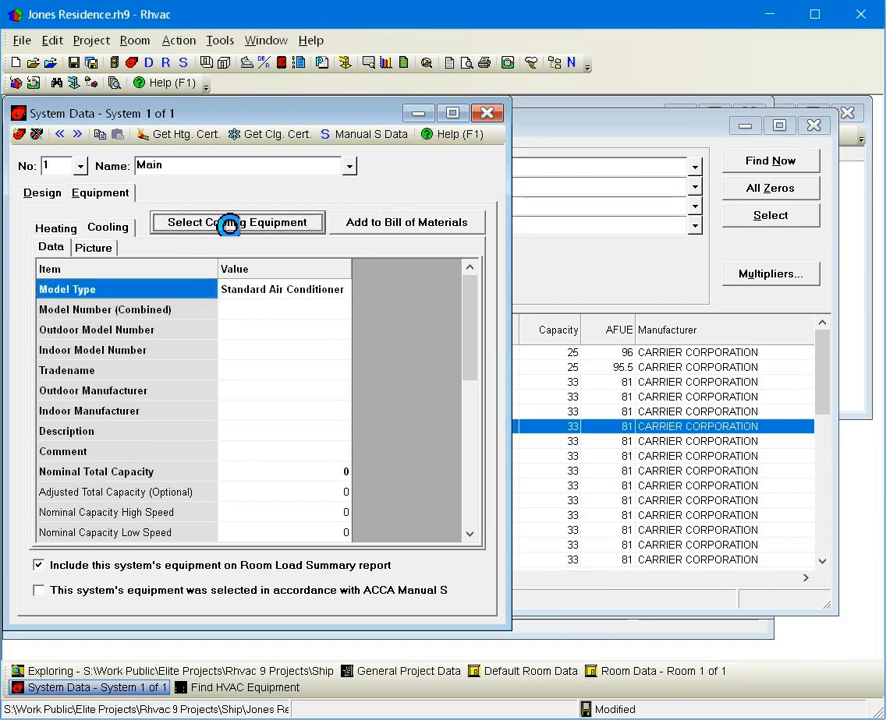
left_click(238, 220)
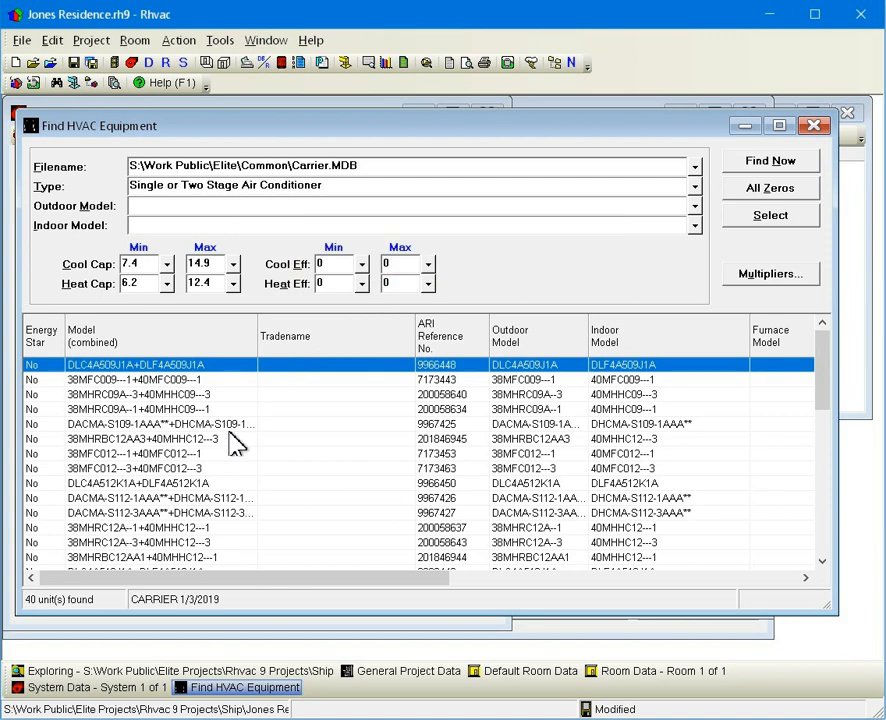
left_click(770, 214)
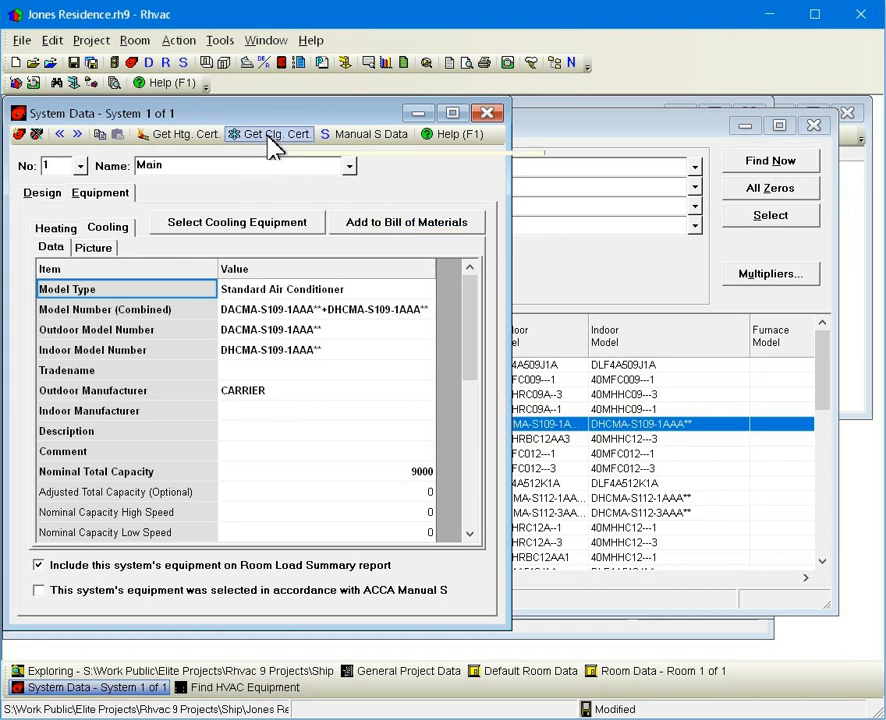
- Launch Get Clg. Cert., opening the AHRI directory search by reference number for the chosen unit
left_click(268, 134)
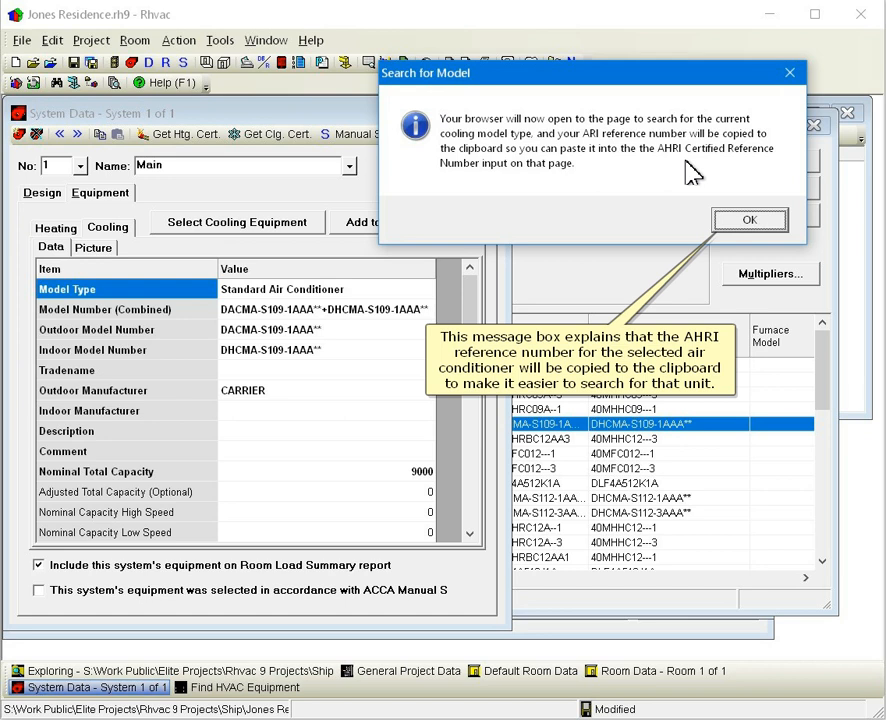
left_click(748, 218)
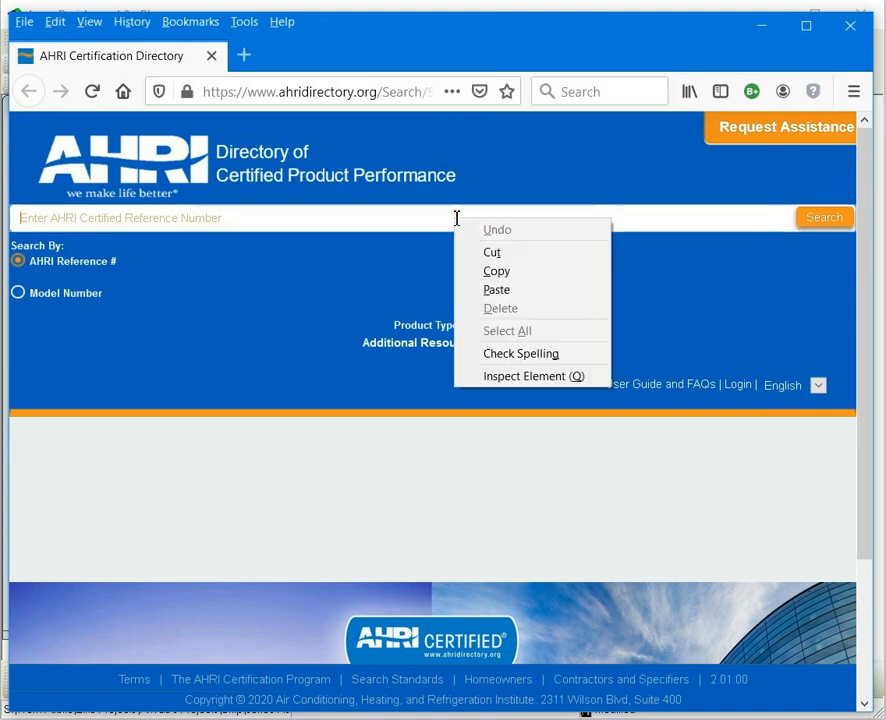
- Search the AHRI directory for reference 9967425 and select the matching Carrier unit
left_click(496, 288)
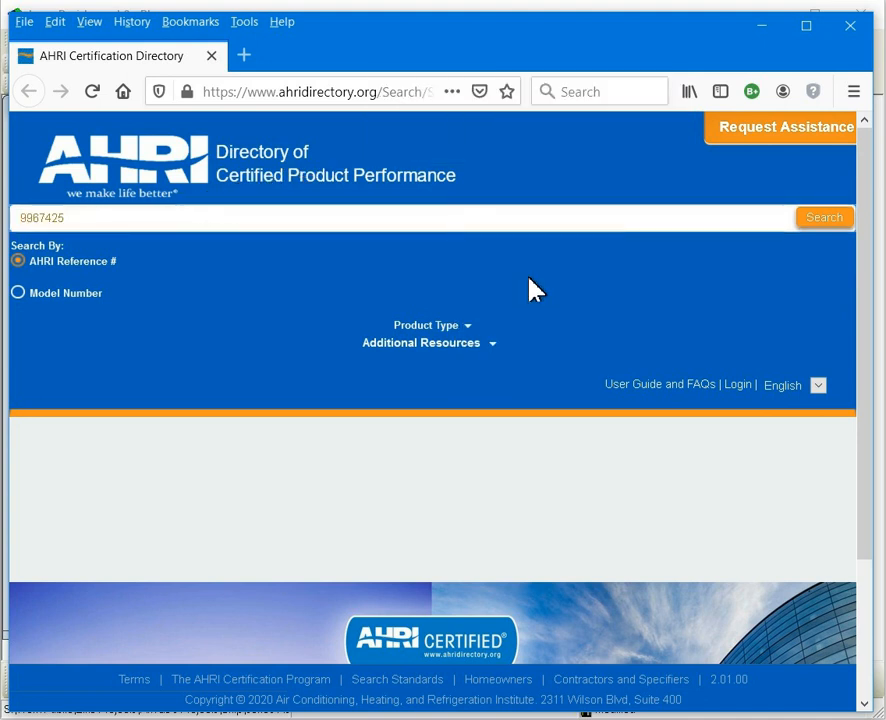
left_click(824, 216)
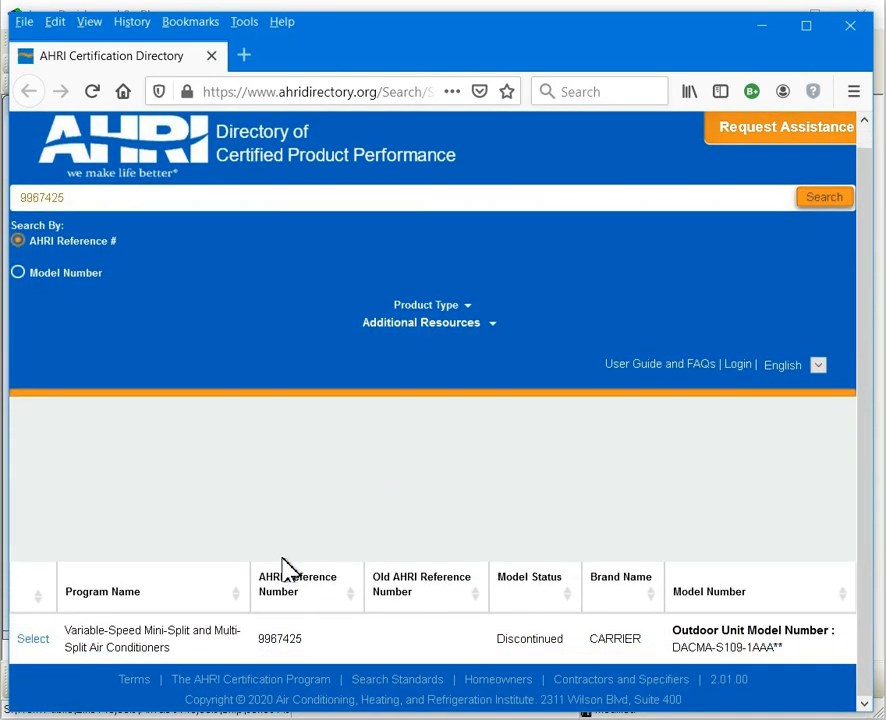
left_click(32, 638)
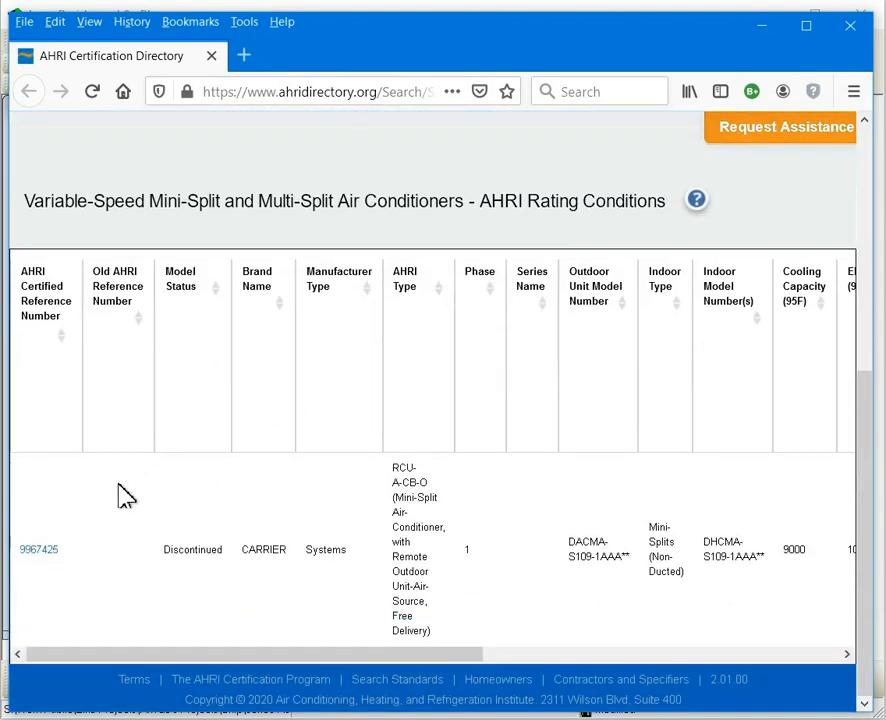
- Download and open AHRICertificate.pdf confirming DACMA-S109: 9000 cooling, SEER 15
left_click(40, 548)
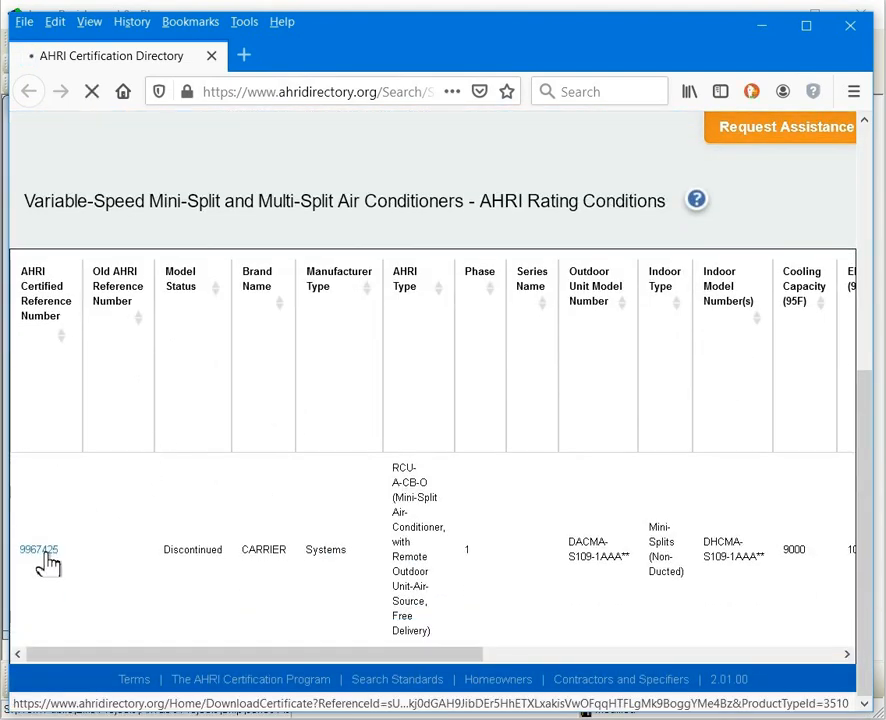
left_click(40, 548)
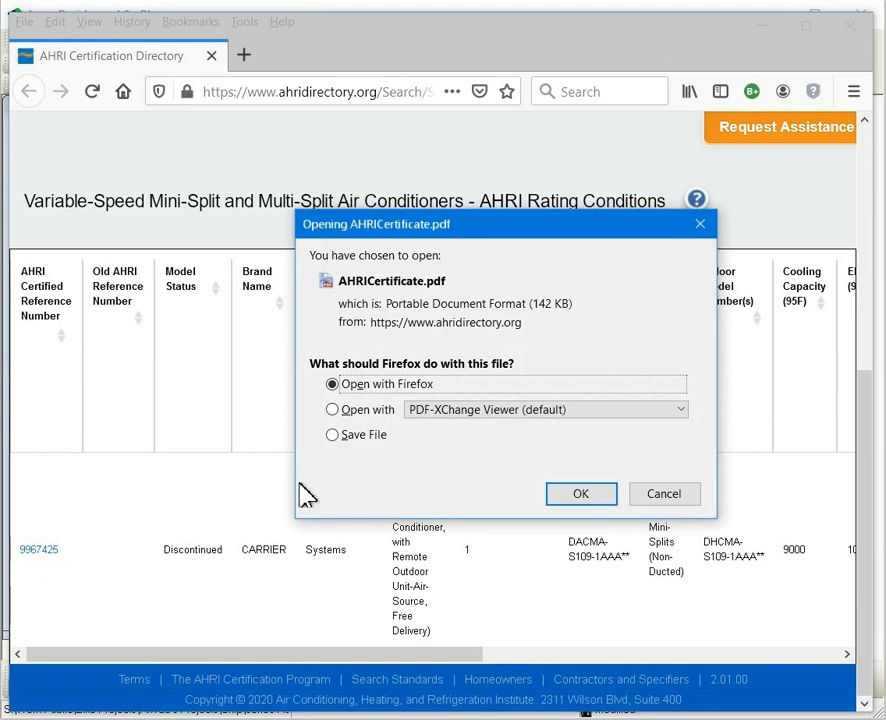
left_click(580, 492)
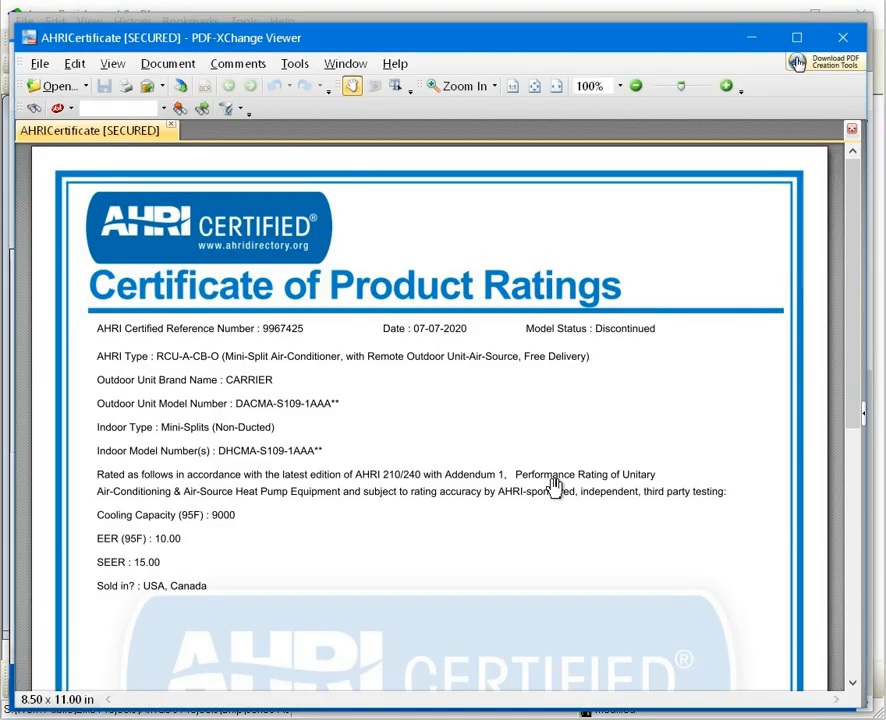